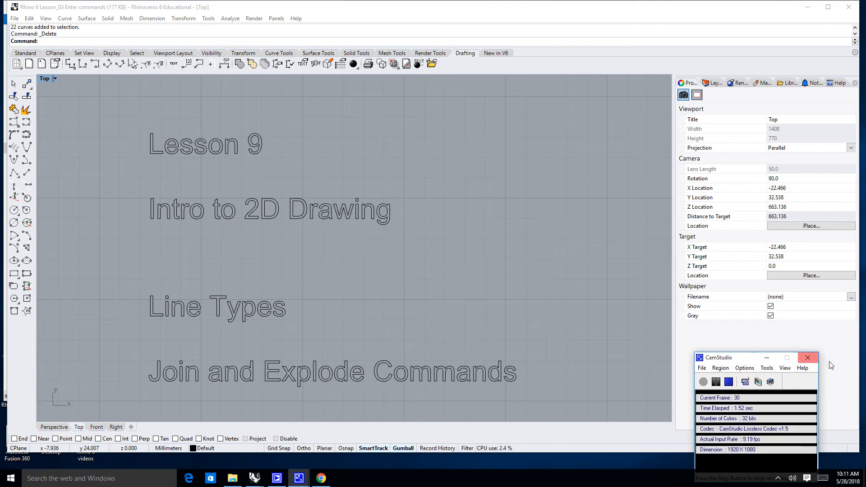
# Bring the Top viewport over to the Line, Polyline and Line Segments practice area
pyautogui.click(807, 357)
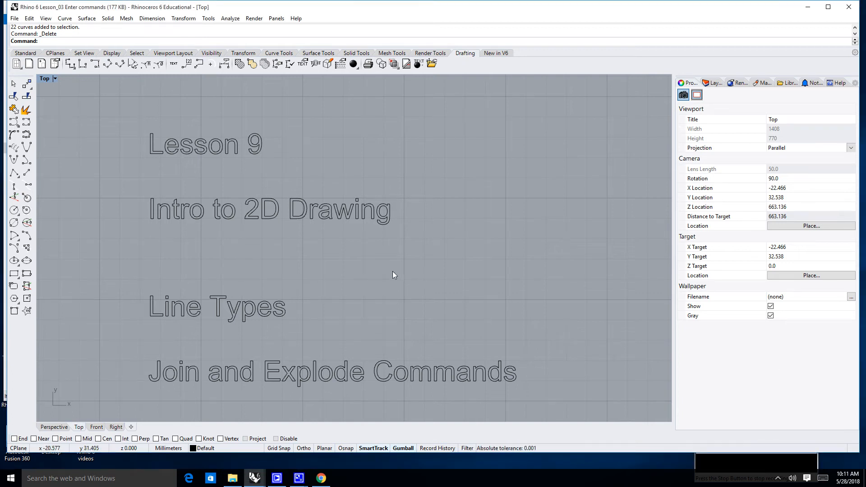
pyautogui.moveTo(201, 313)
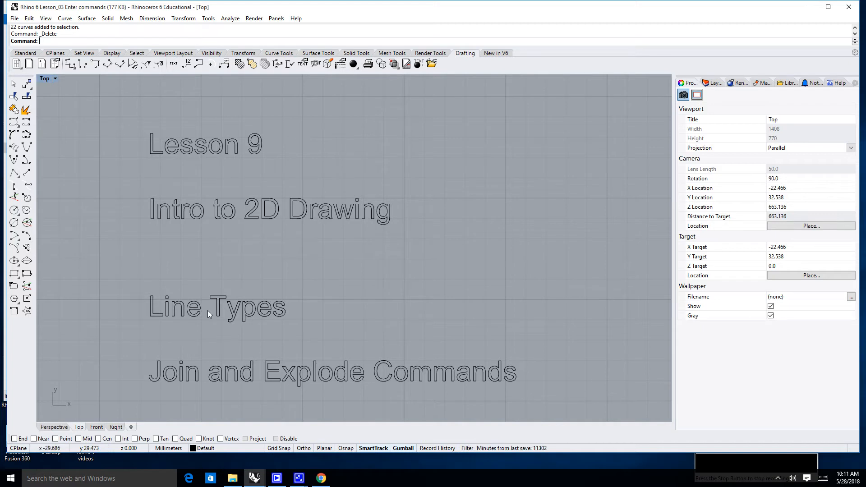
pyautogui.moveTo(283, 381)
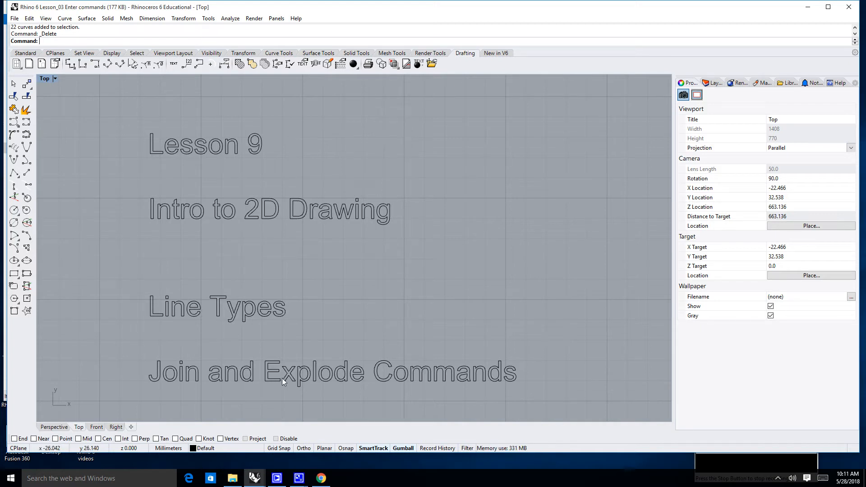
pyautogui.moveTo(510, 306)
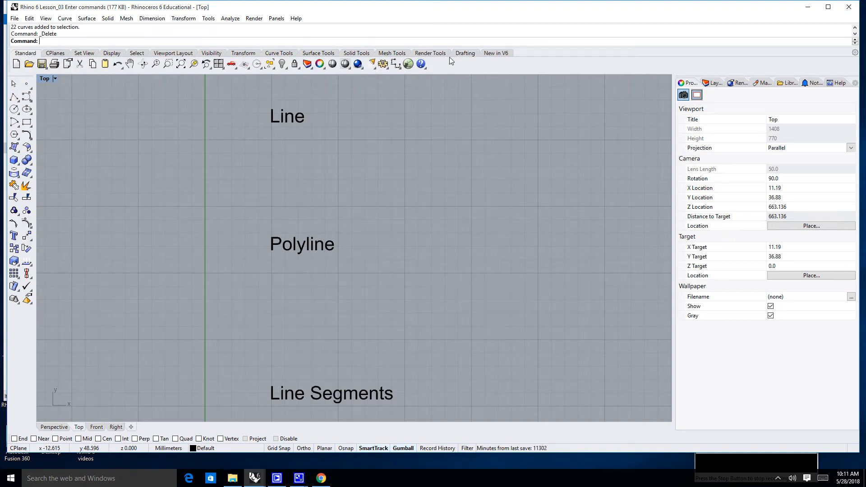
pyautogui.click(464, 52)
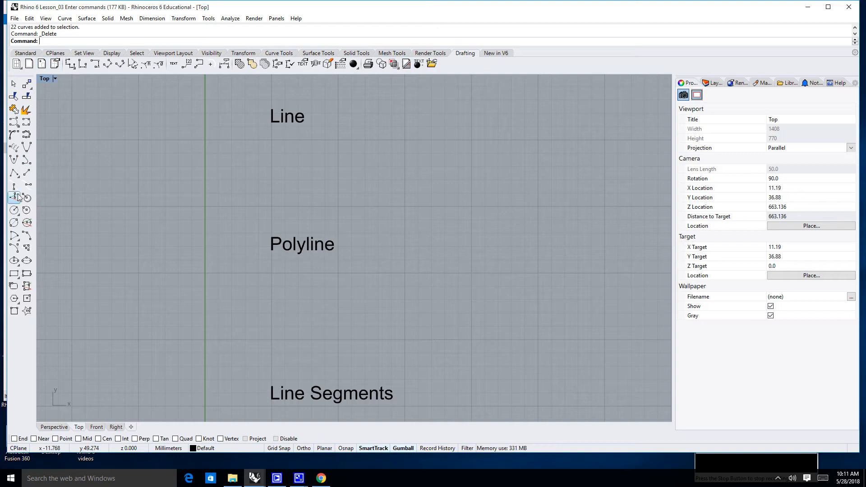
pyautogui.moveTo(27, 185)
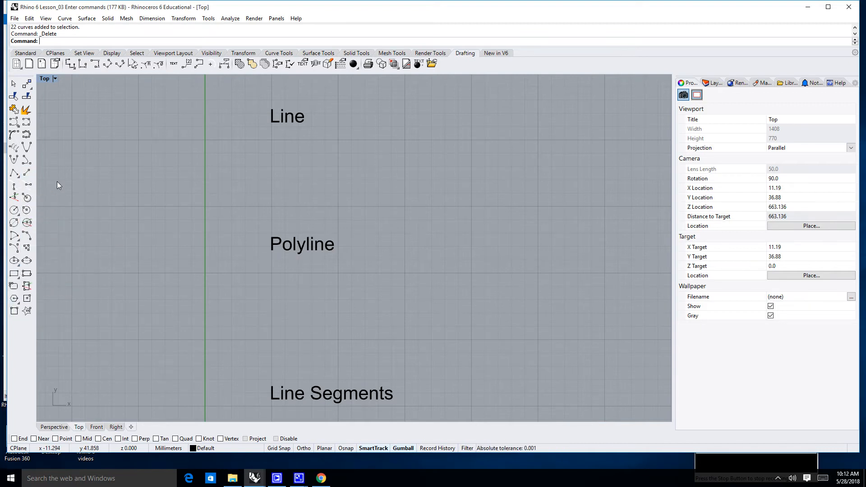
pyautogui.moveTo(38, 159)
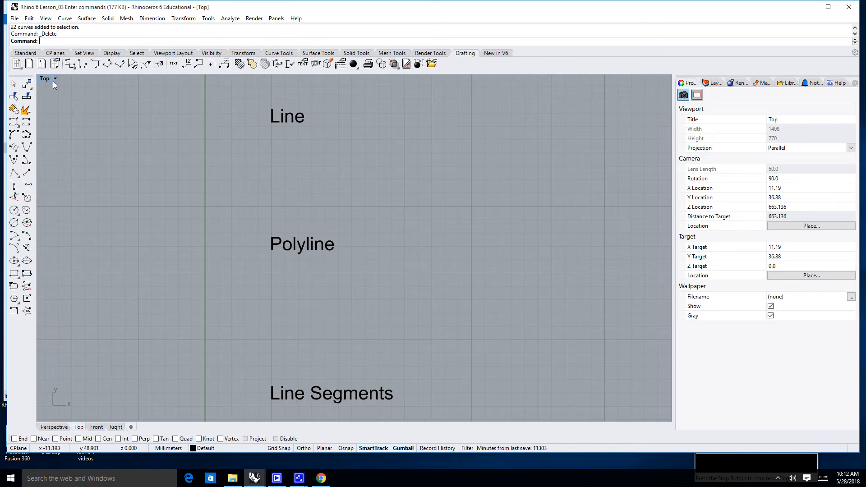
pyautogui.click(25, 53)
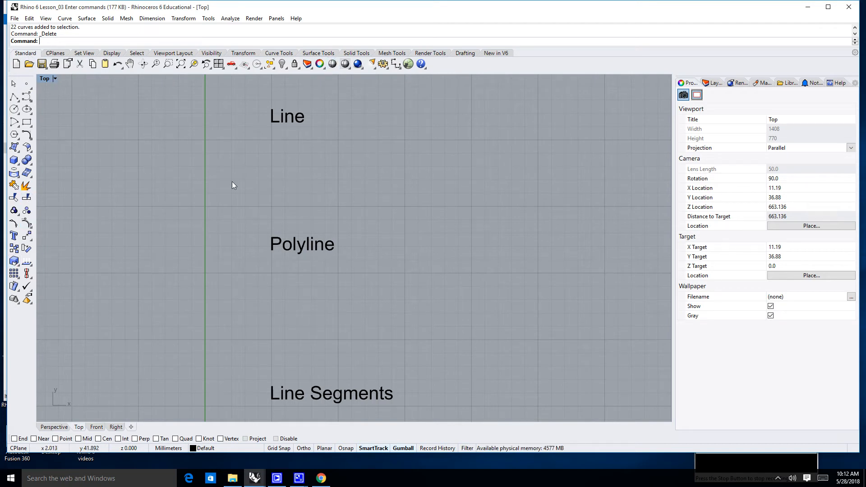
pyautogui.moveTo(13, 98)
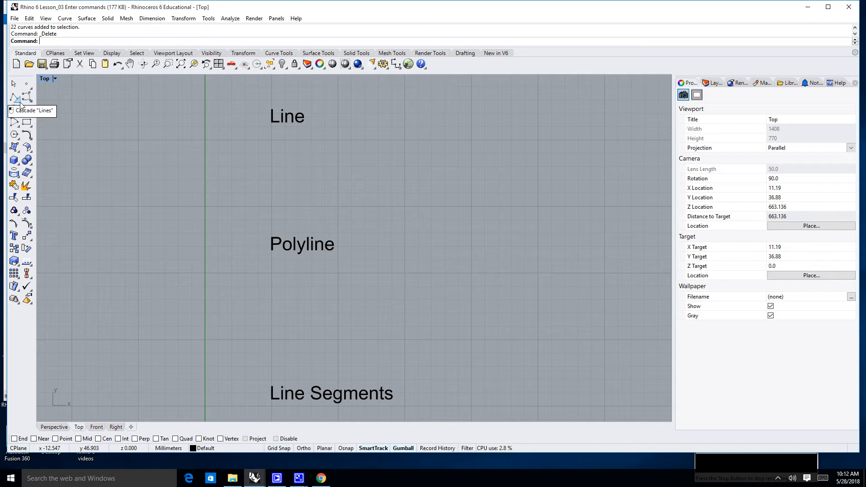
# Tear off the Lines toolbar as a floating palette next to the Line label
pyautogui.click(13, 99)
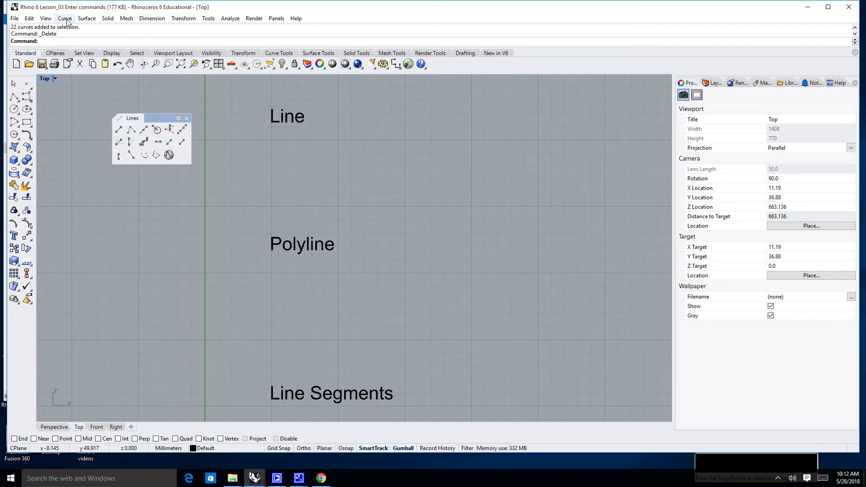
pyautogui.click(64, 18)
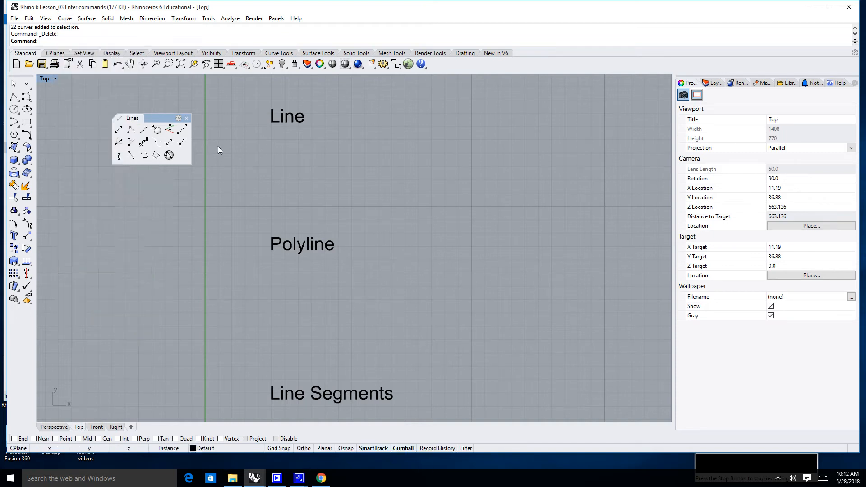
pyautogui.moveTo(119, 129)
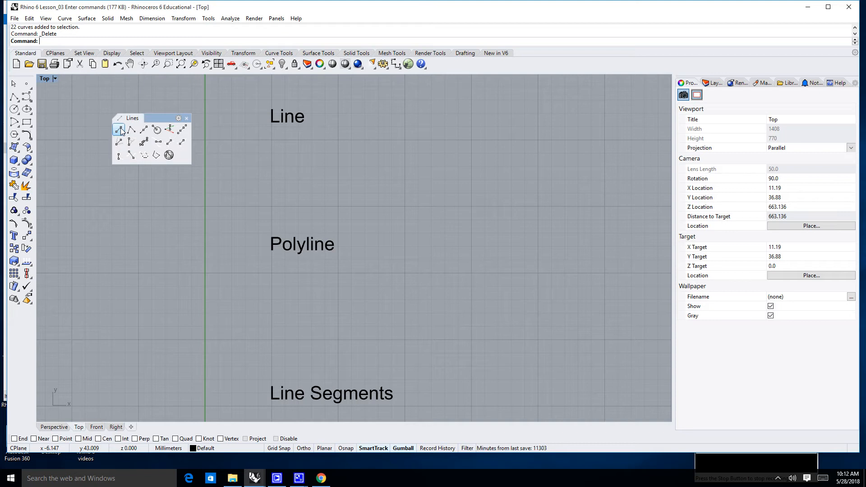
pyautogui.moveTo(118, 130)
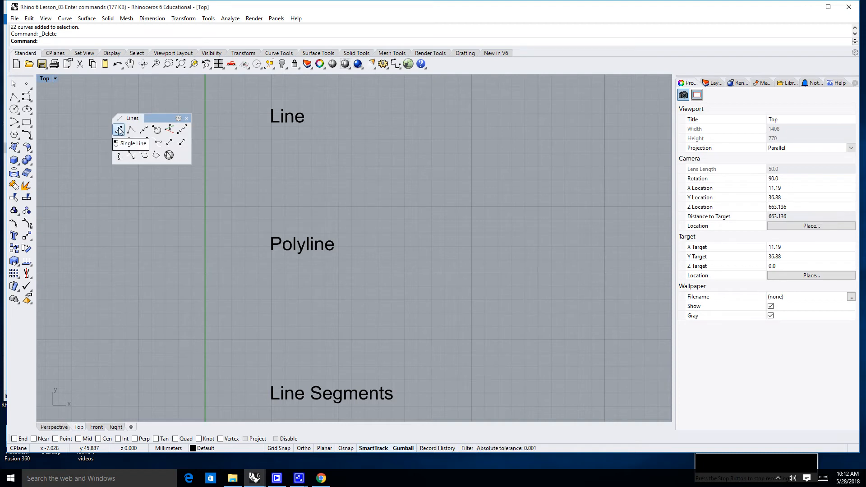
# Draw a single straight line beneath the Line label
pyautogui.click(118, 130)
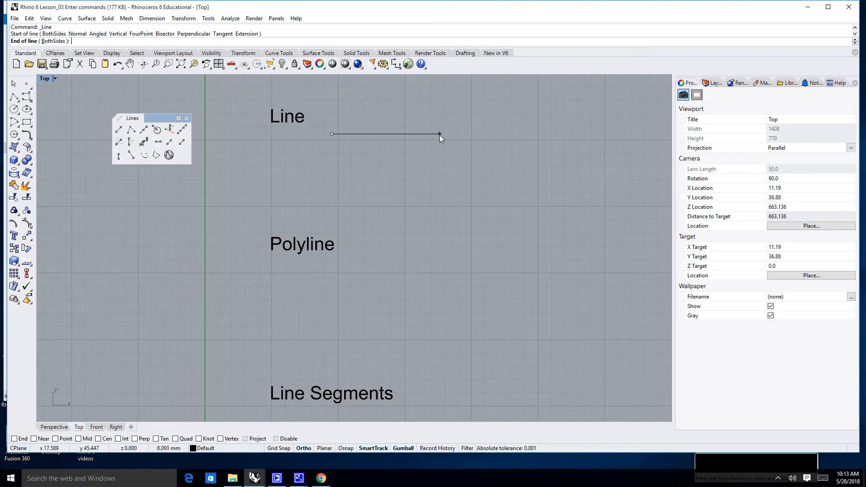
pyautogui.click(439, 133)
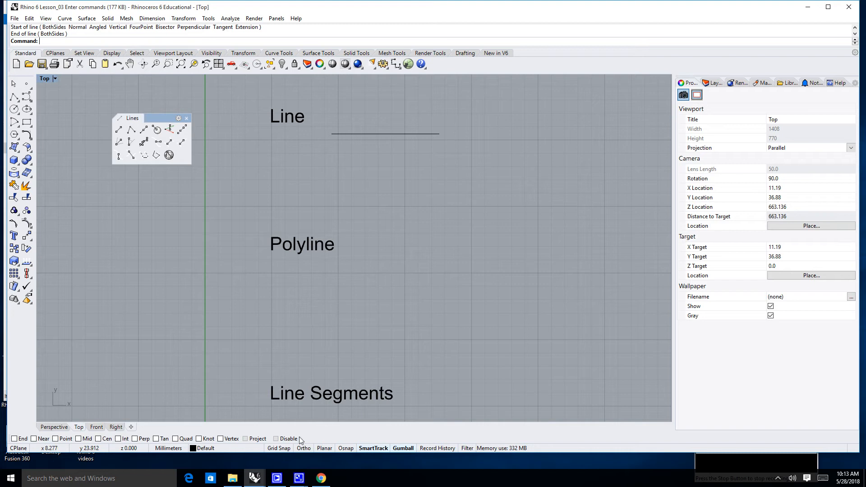
pyautogui.moveTo(416, 450)
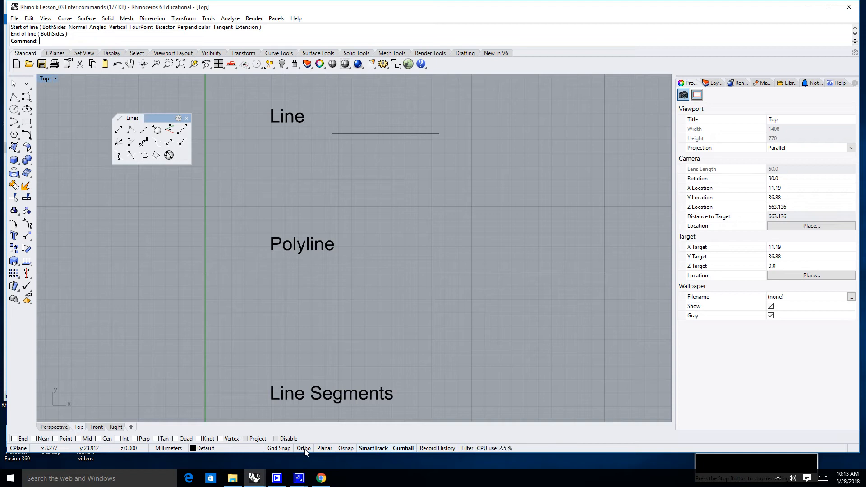
# With Ortho on, draw a second strictly horizontal line under the first
pyautogui.click(303, 449)
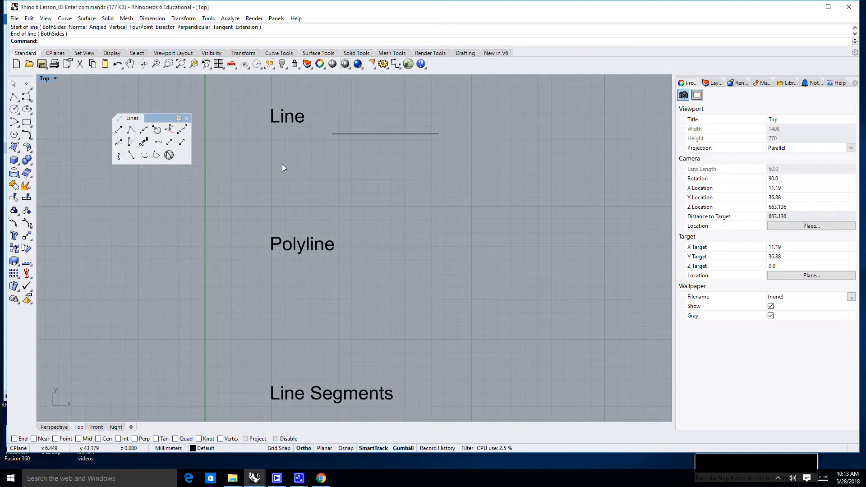
pyautogui.click(118, 129)
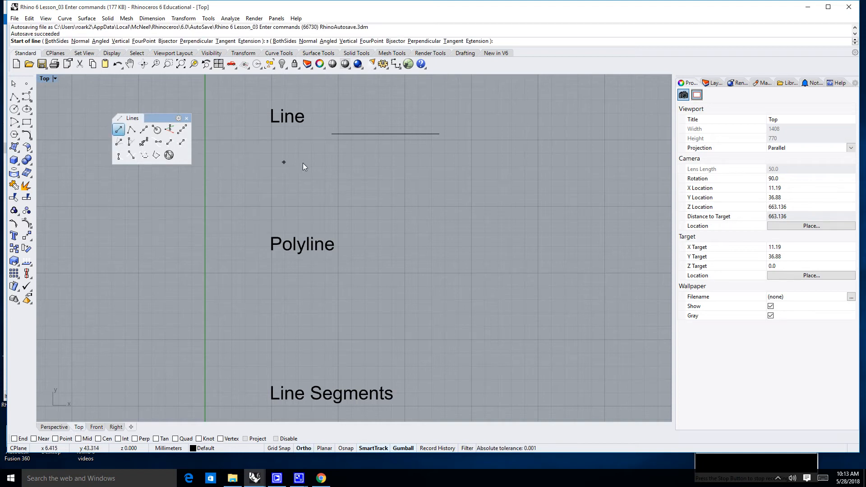
pyautogui.click(339, 115)
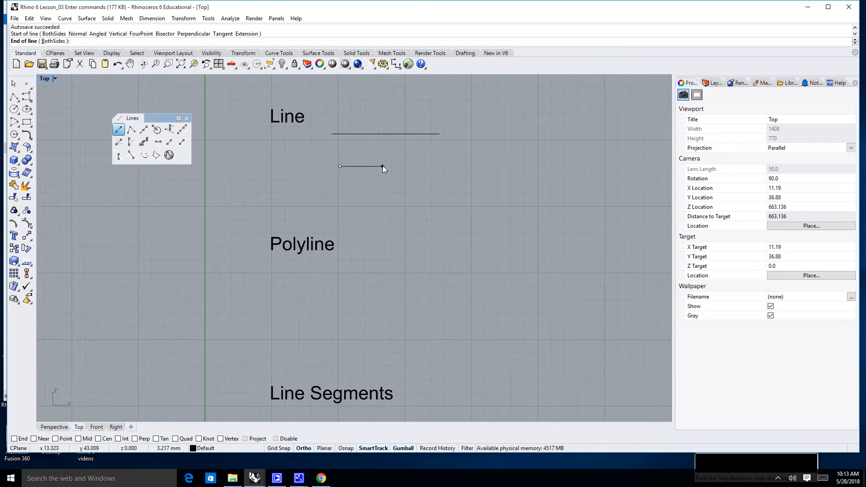
pyautogui.click(334, 403)
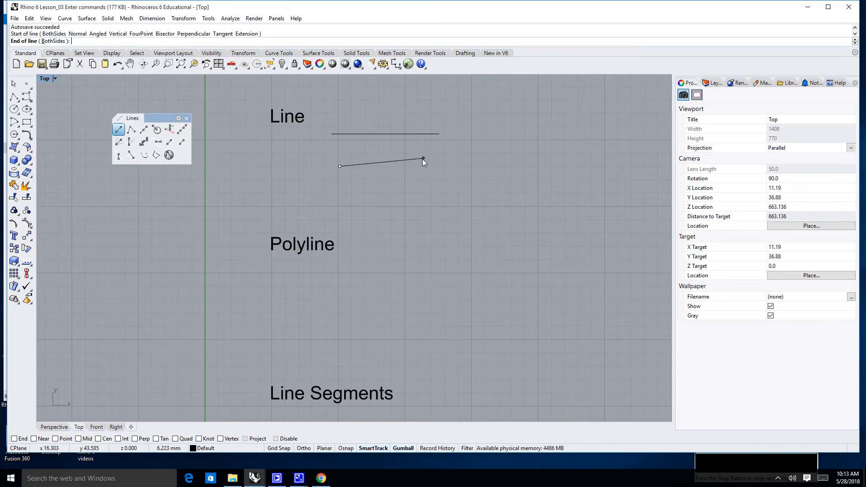
pyautogui.click(423, 160)
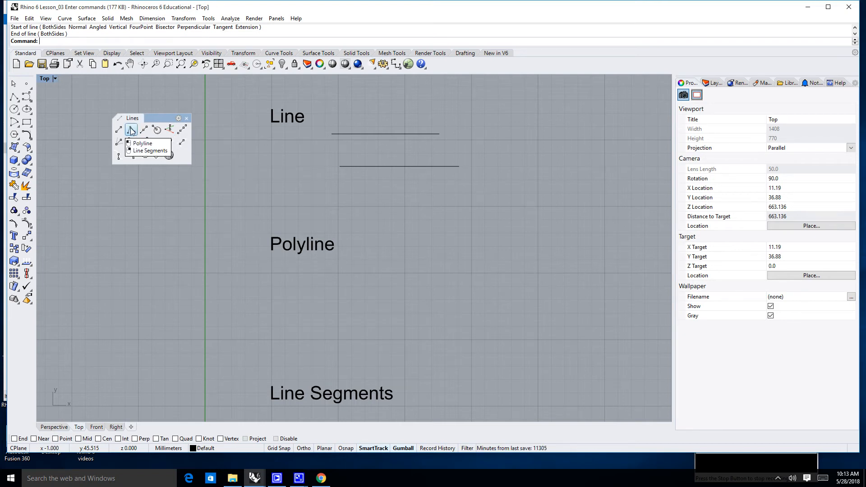
# Start a Polyline under the Polyline label and place its first zigzag vertices
pyautogui.click(130, 129)
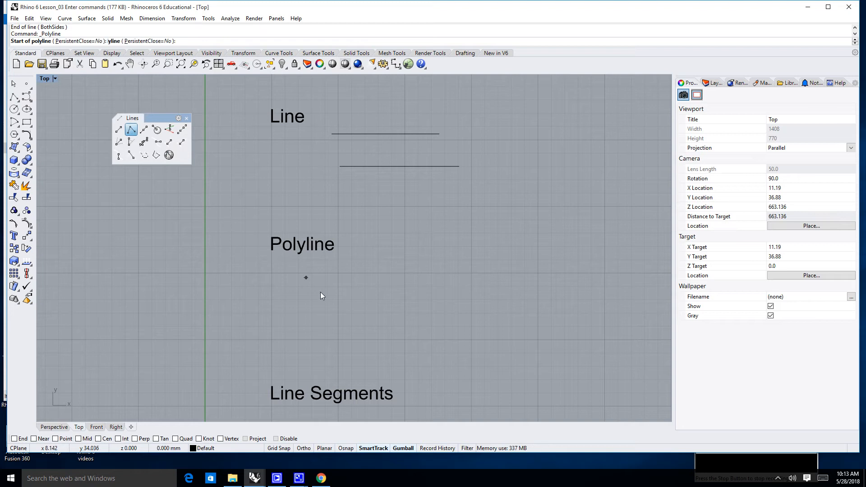
pyautogui.click(444, 280)
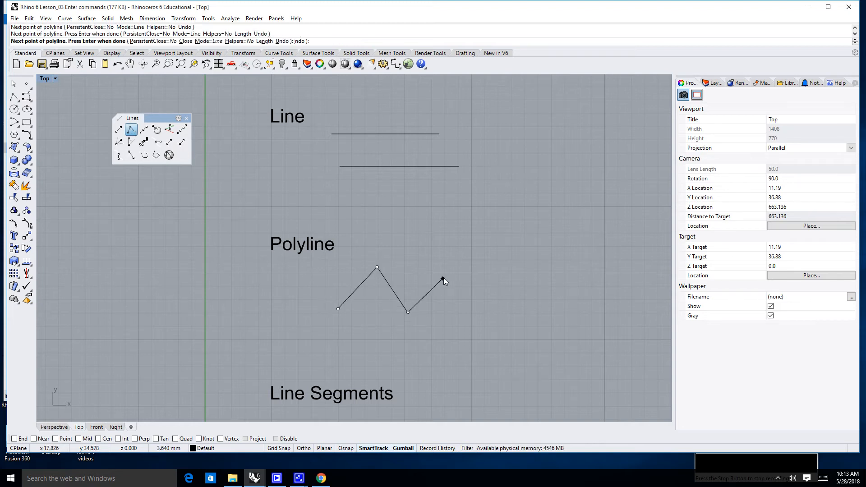
pyautogui.click(502, 287)
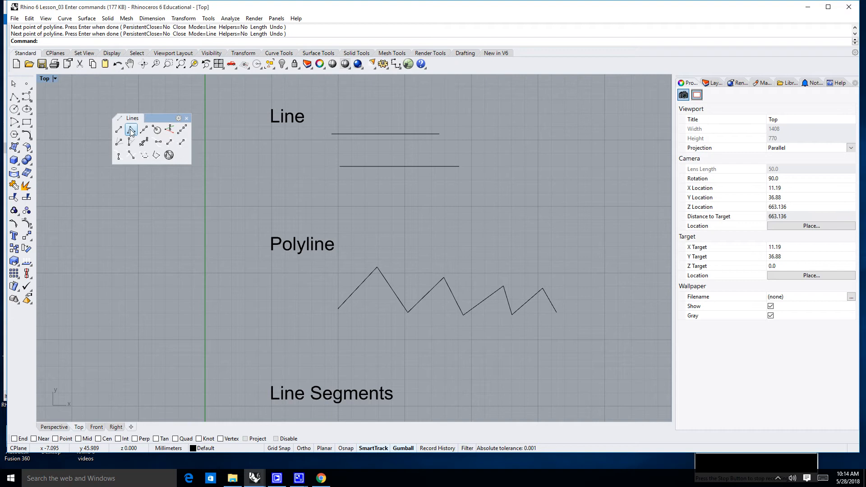
pyautogui.moveTo(132, 130)
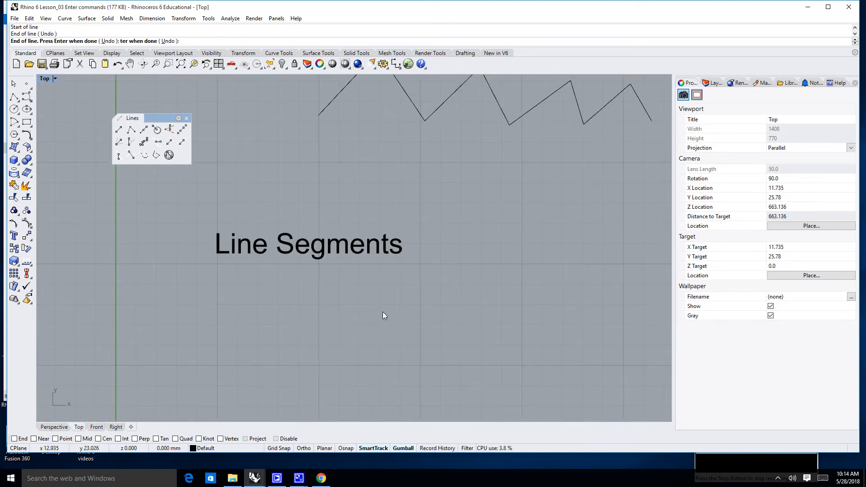
# Add the last zigzag points under the Line Segments label and end the command
pyautogui.click(462, 383)
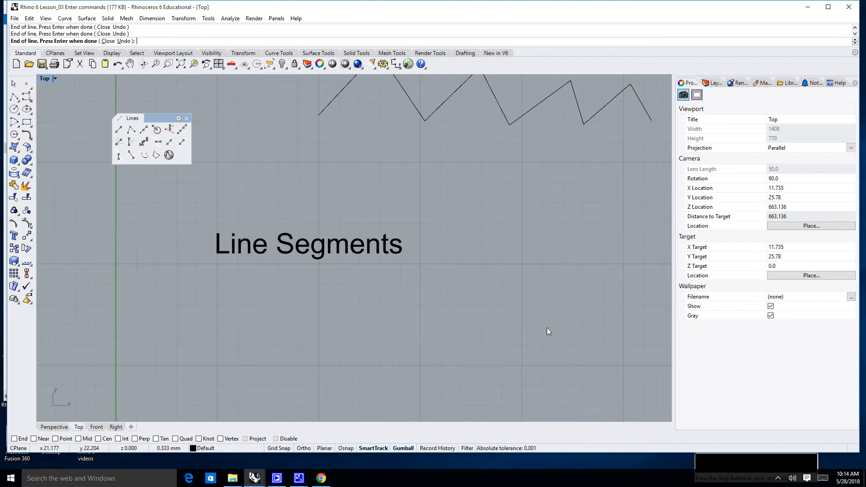
pyautogui.click(570, 323)
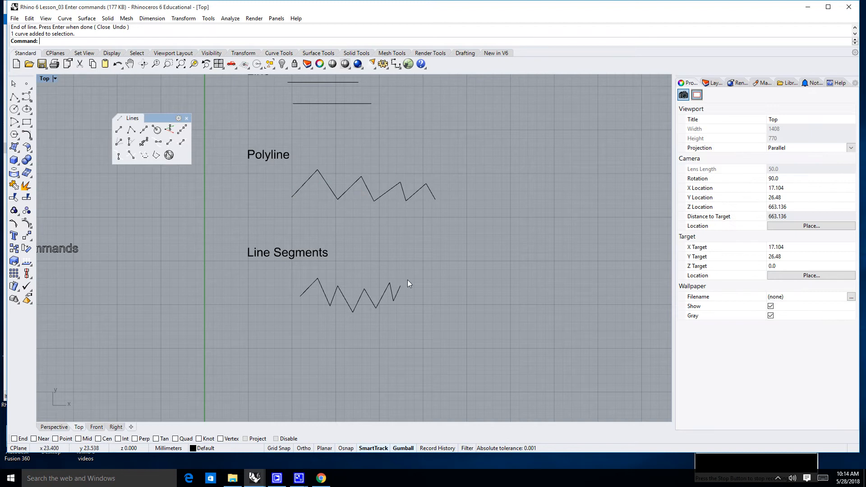
pyautogui.click(389, 296)
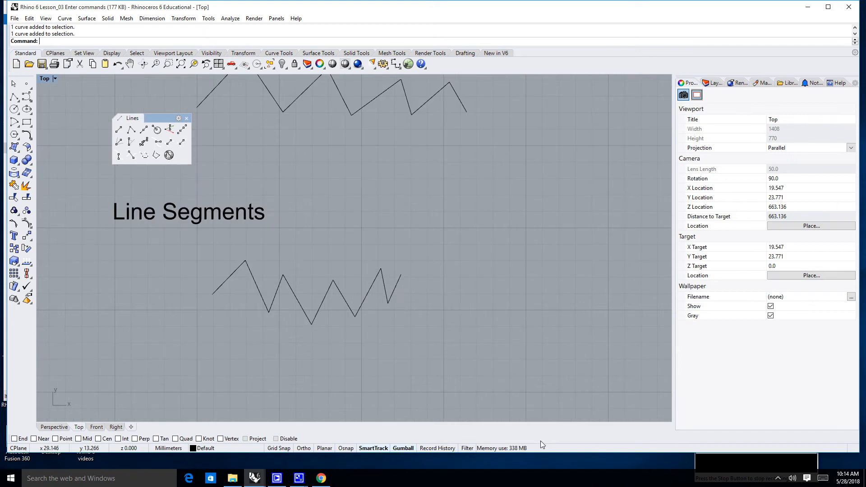
pyautogui.moveTo(397, 286)
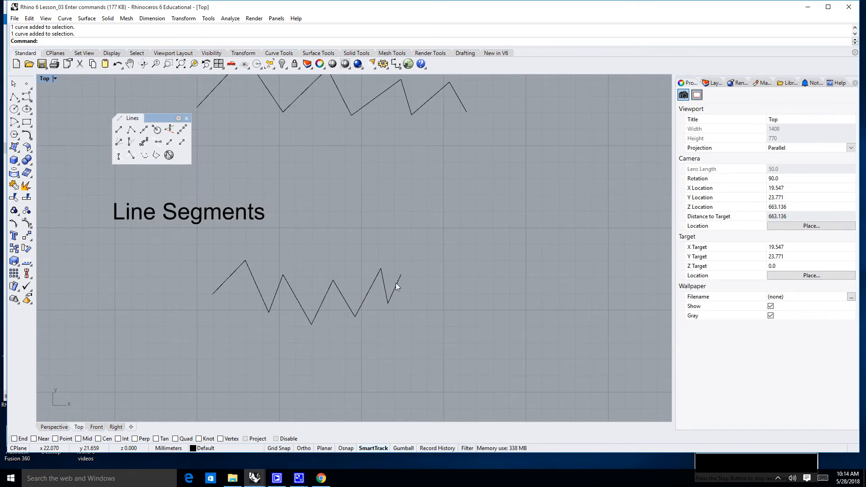
pyautogui.click(387, 289)
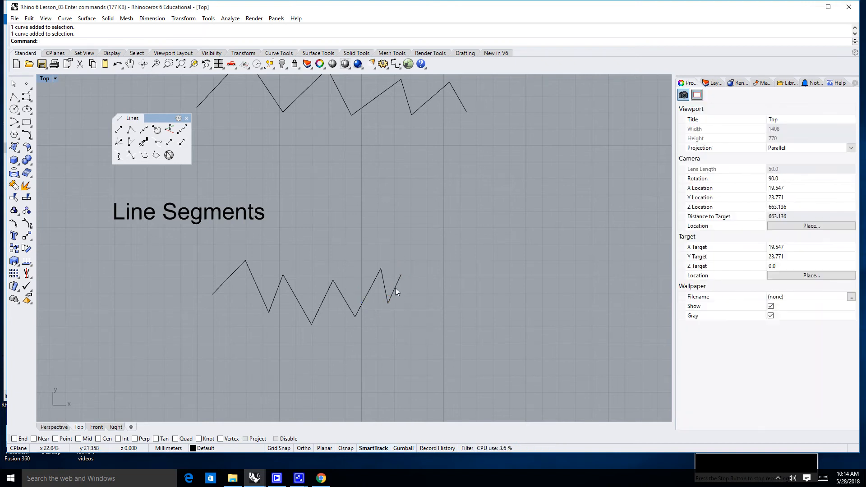
pyautogui.click(368, 292)
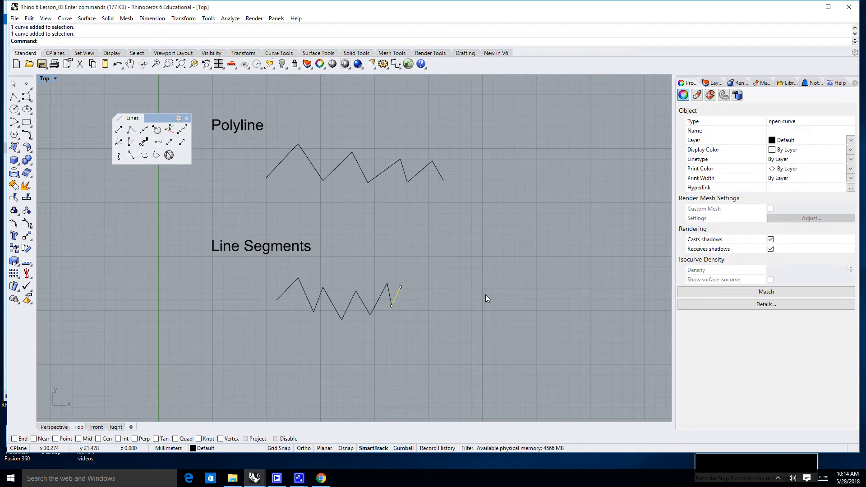
pyautogui.moveTo(395, 292); pyautogui.dragTo(450, 292)
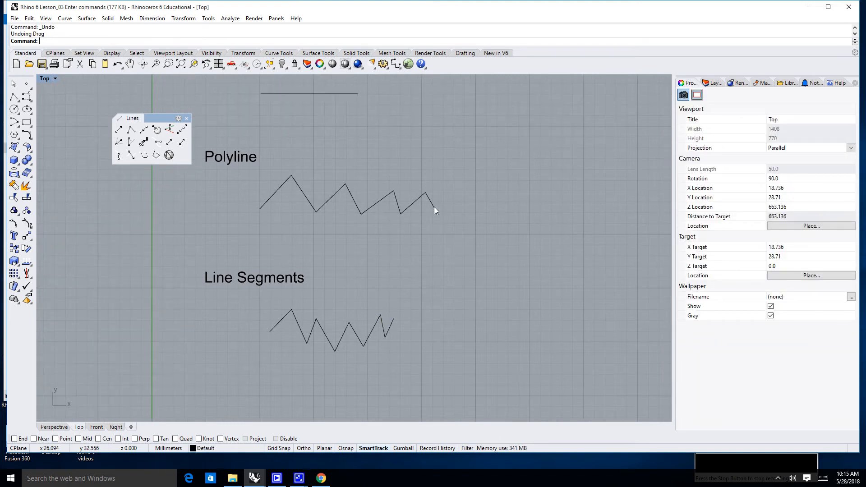
pyautogui.click(345, 184)
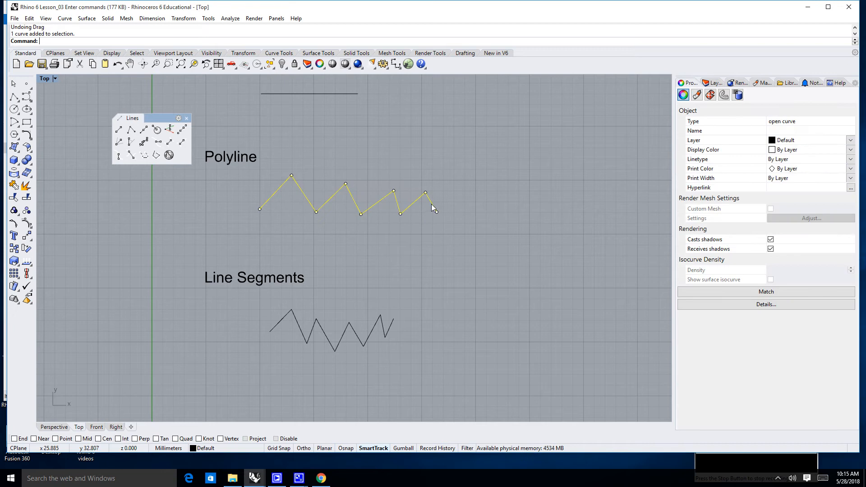
pyautogui.moveTo(434, 208); pyautogui.dragTo(412, 218)
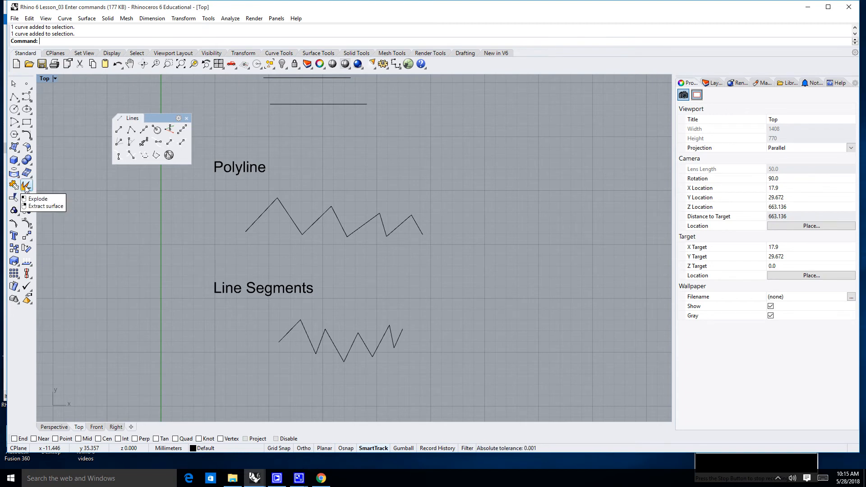
pyautogui.moveTo(41, 186)
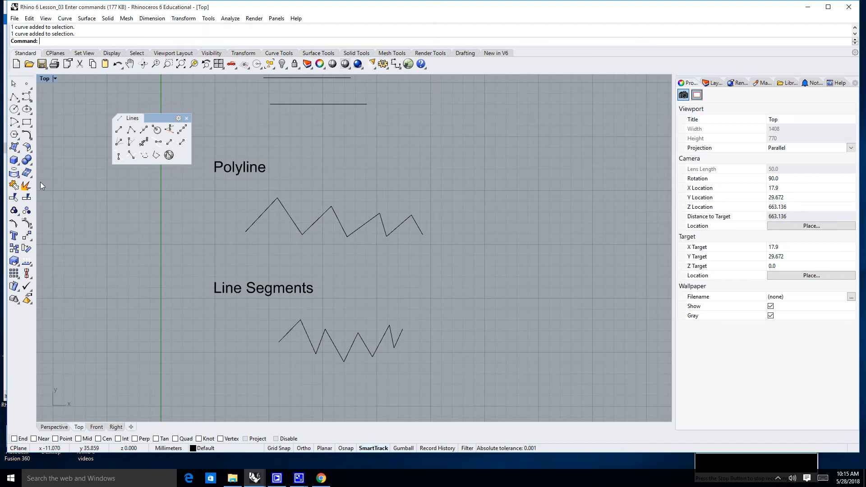
pyautogui.moveTo(437, 368)
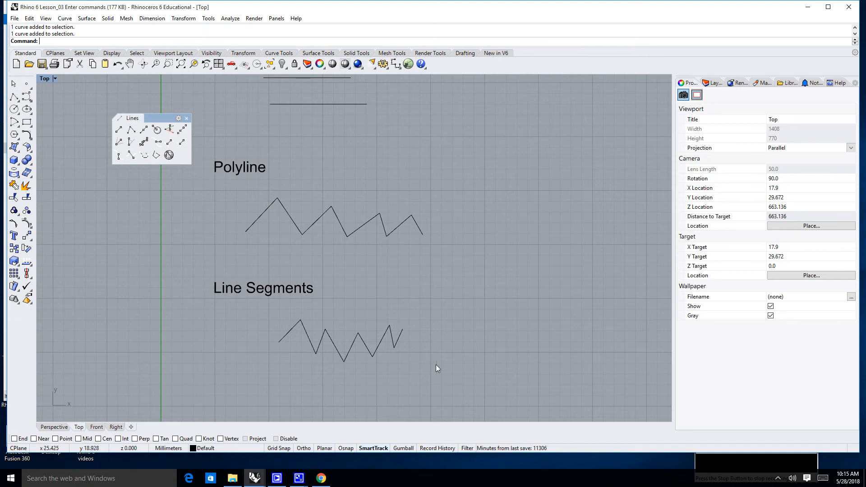
pyautogui.moveTo(432, 374)
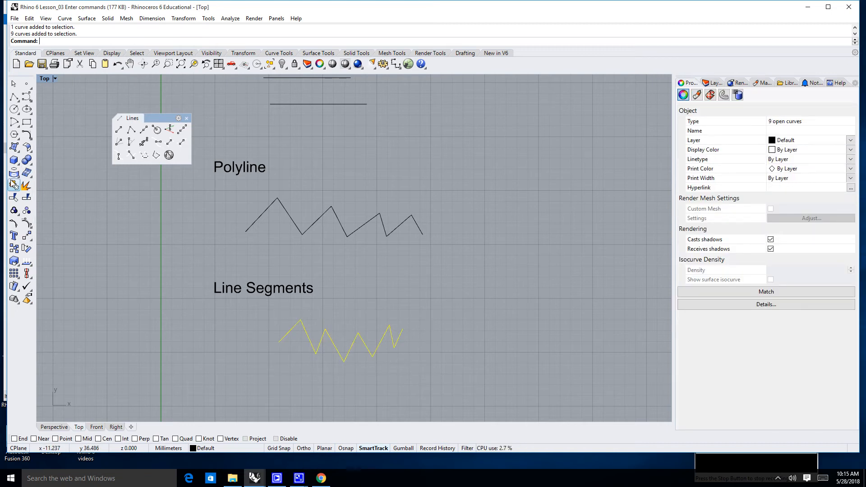
pyautogui.moveTo(14, 185)
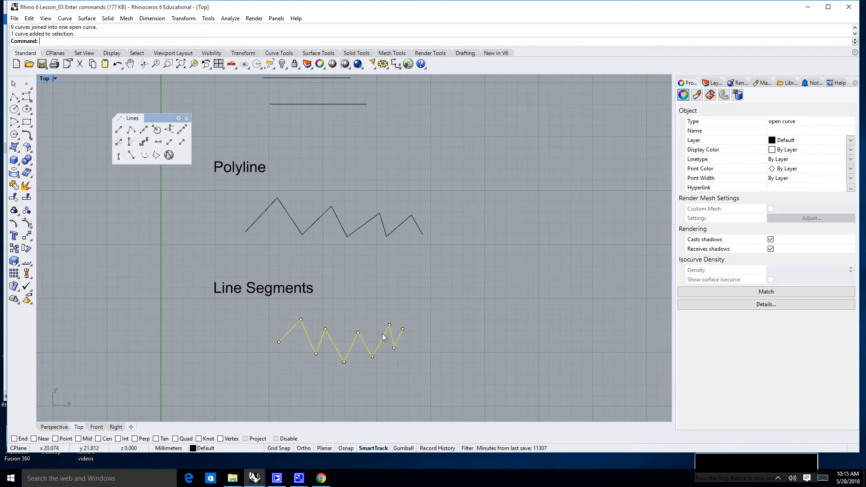
# Drag the joined nine-segment zigzag to the left as one curve
pyautogui.moveTo(382, 337); pyautogui.dragTo(463, 336)
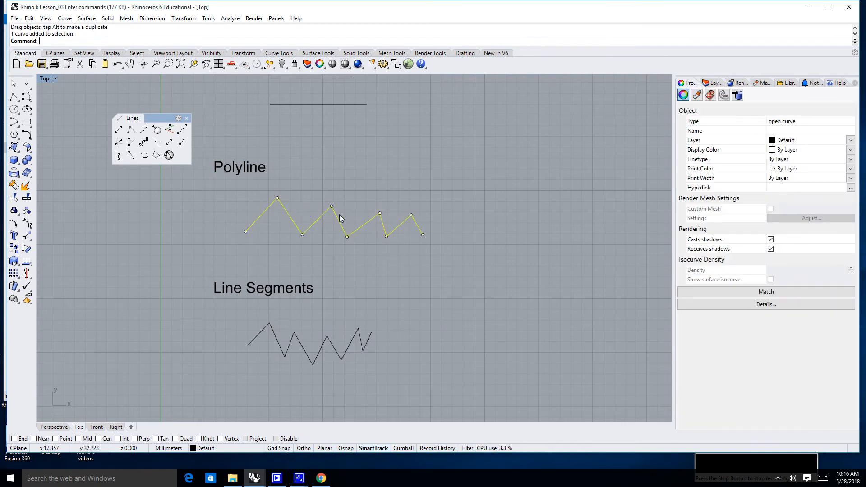
pyautogui.moveTo(26, 185)
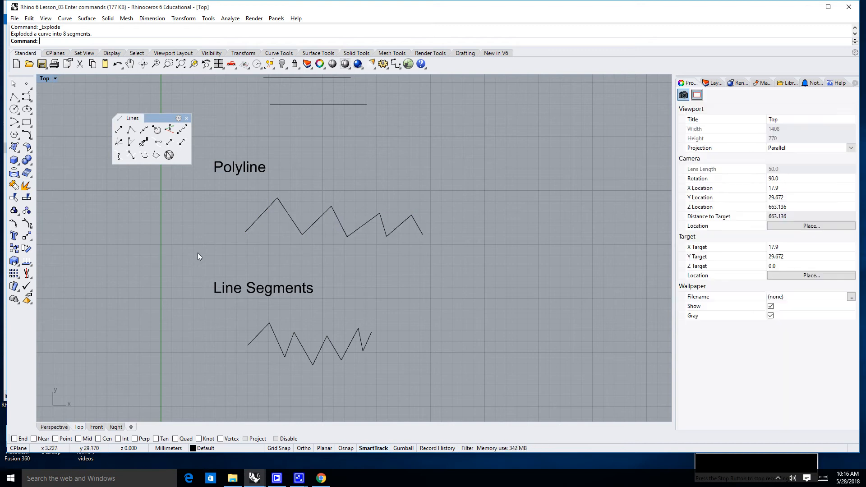
# Pick single pieces of the exploded polyline, then the joined Line Segments curve, to compare selections
pyautogui.click(302, 229)
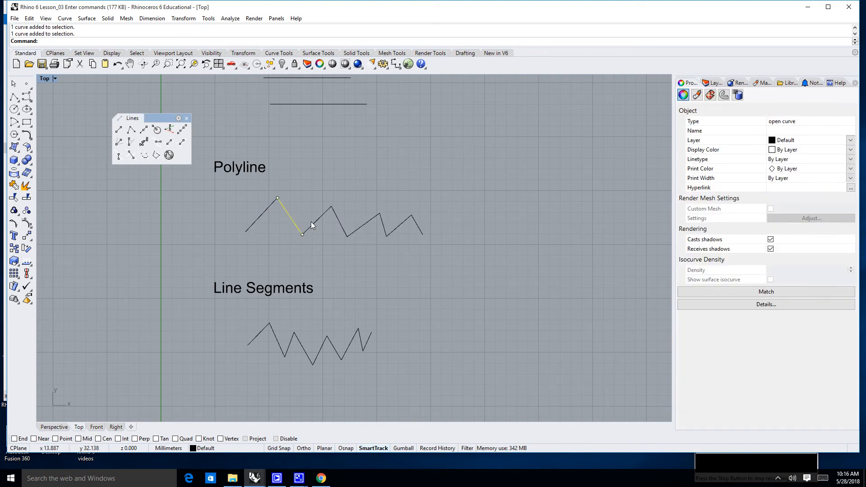
pyautogui.click(378, 228)
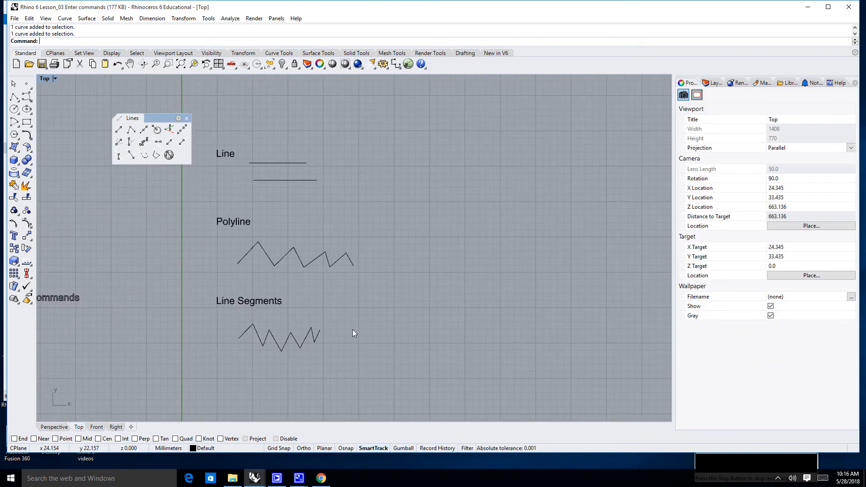
pyautogui.moveTo(320, 338)
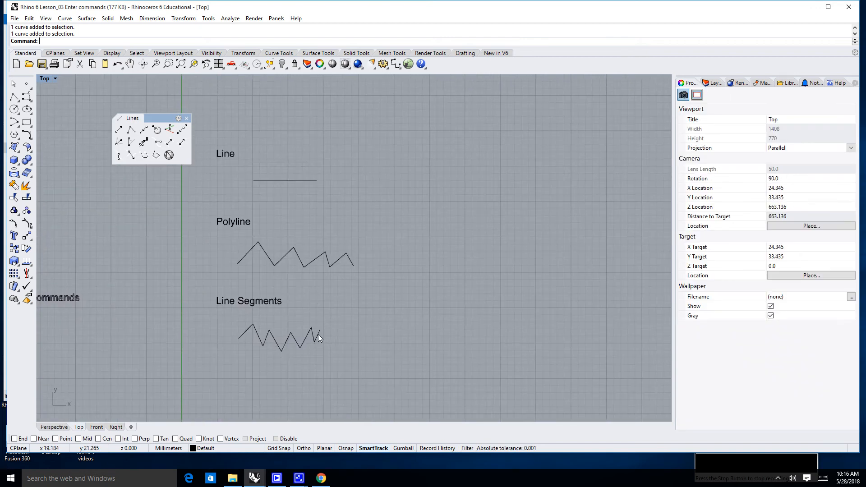
pyautogui.click(298, 337)
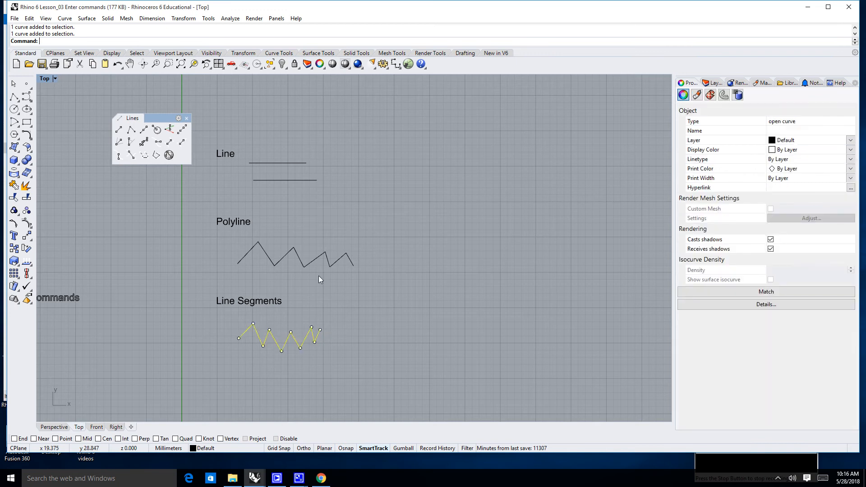
pyautogui.moveTo(322, 270)
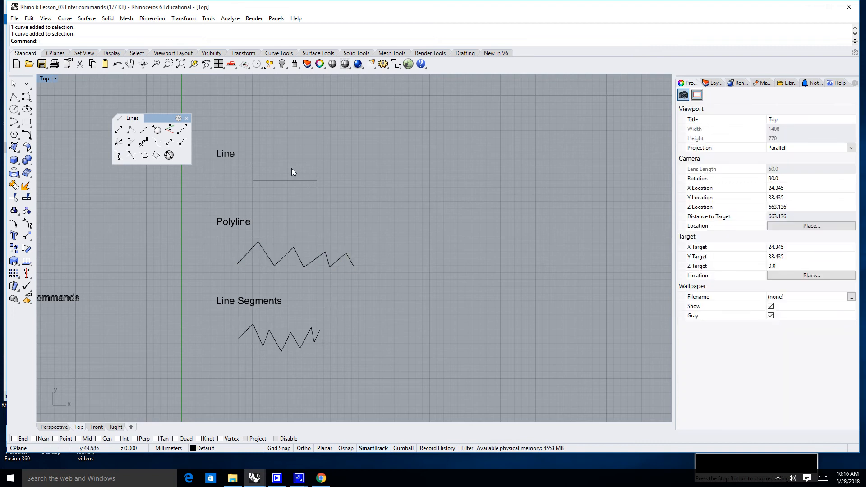
pyautogui.click(278, 162)
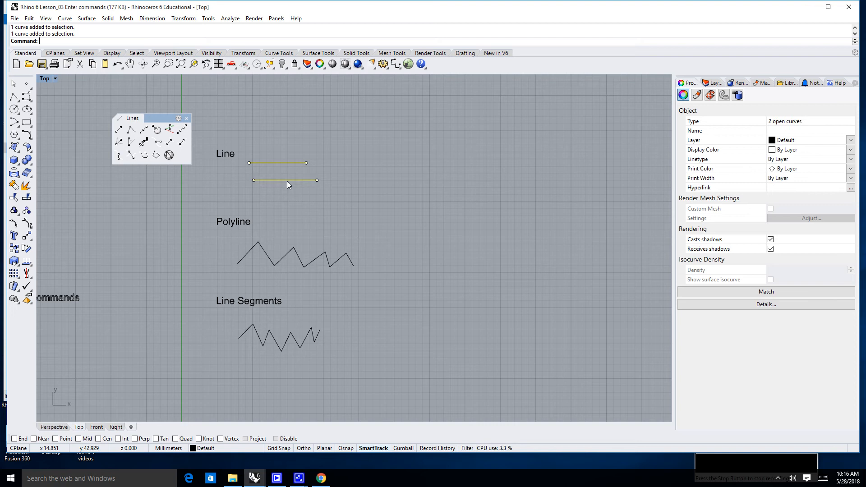
pyautogui.click(295, 255)
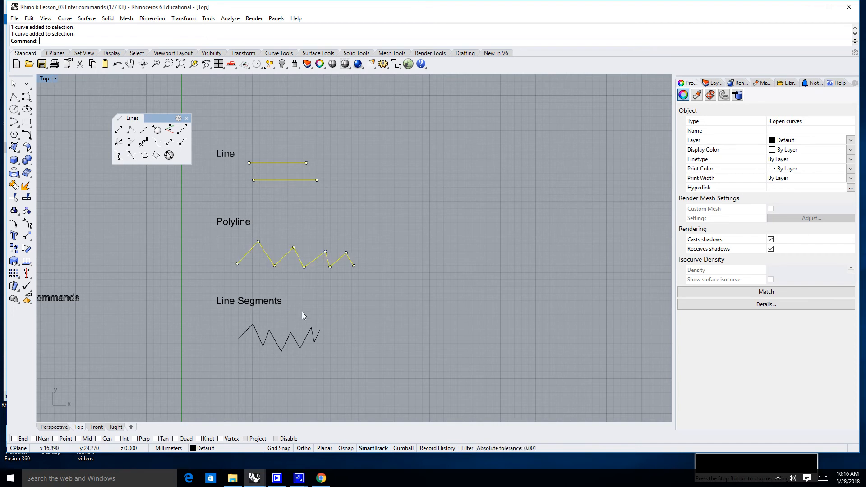
pyautogui.click(279, 336)
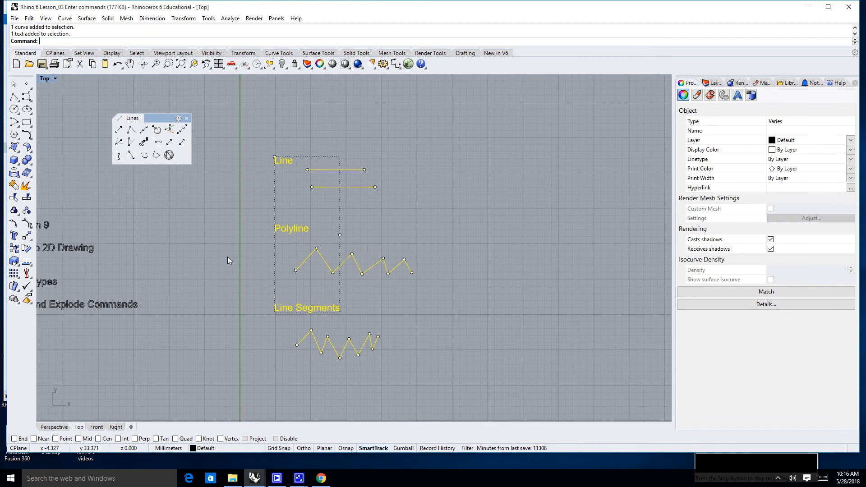
pyautogui.click(154, 309)
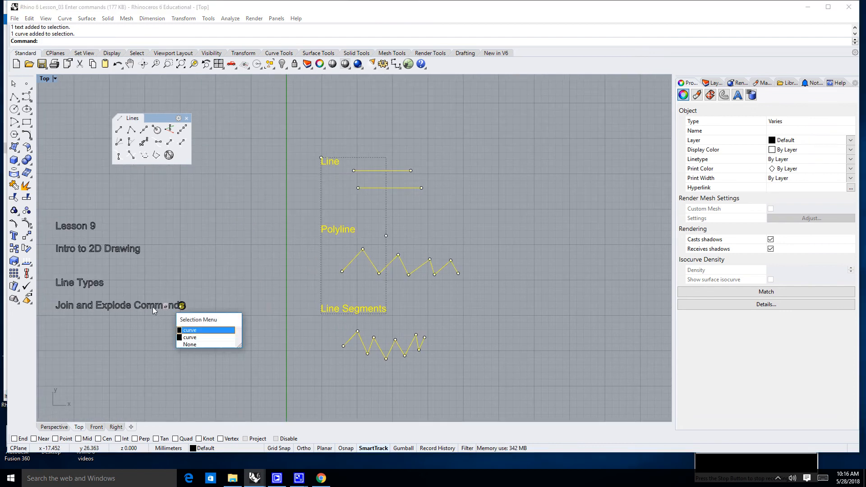
pyautogui.click(190, 331)
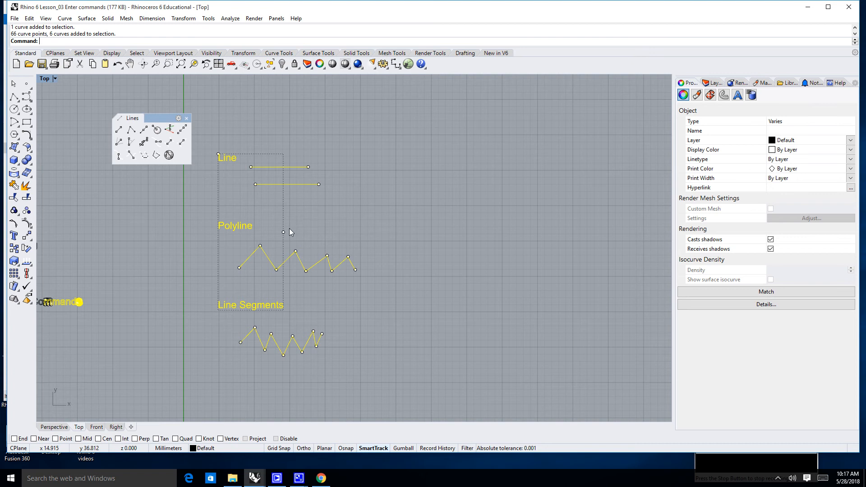
pyautogui.moveTo(225, 160)
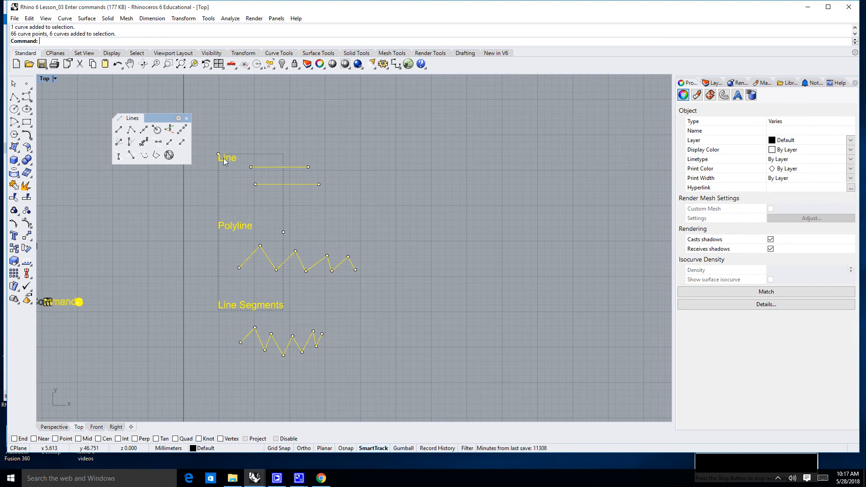
pyautogui.moveTo(231, 213)
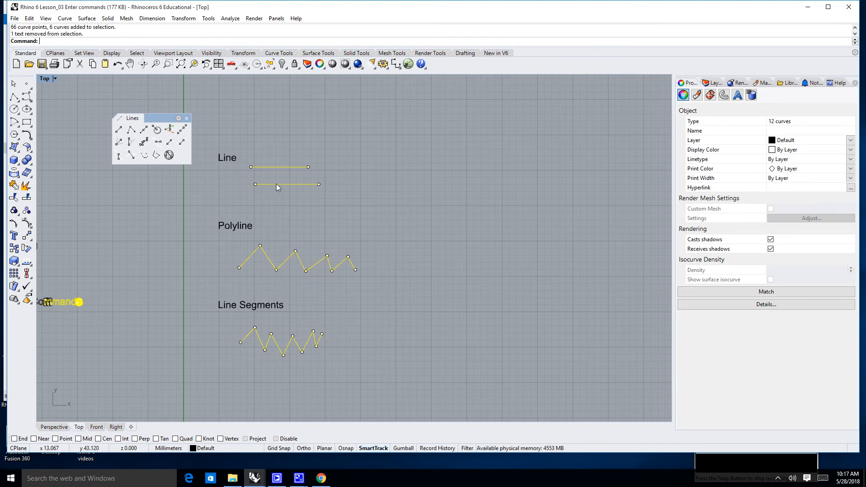
pyautogui.click(286, 184)
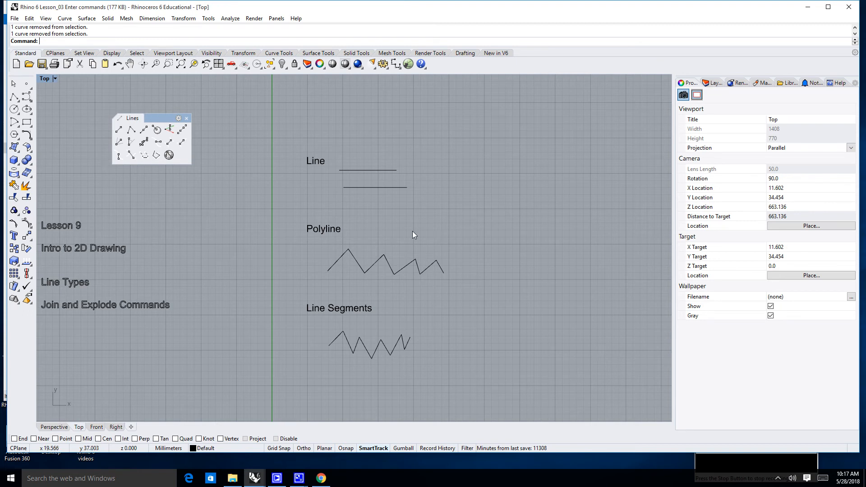
pyautogui.click(367, 343)
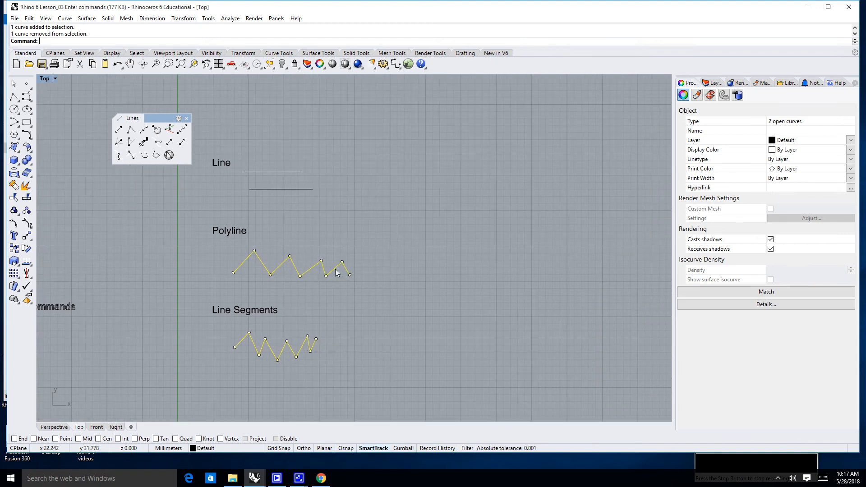
pyautogui.moveTo(336, 272); pyautogui.dragTo(315, 255)
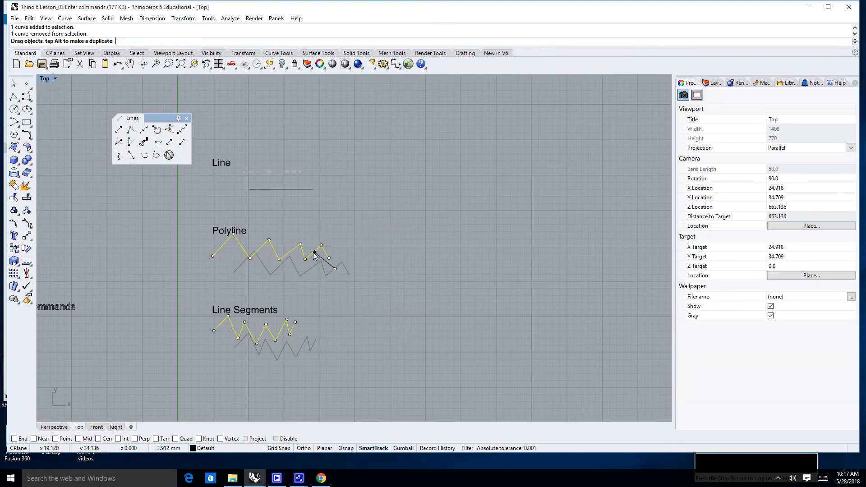
pyautogui.click(377, 268)
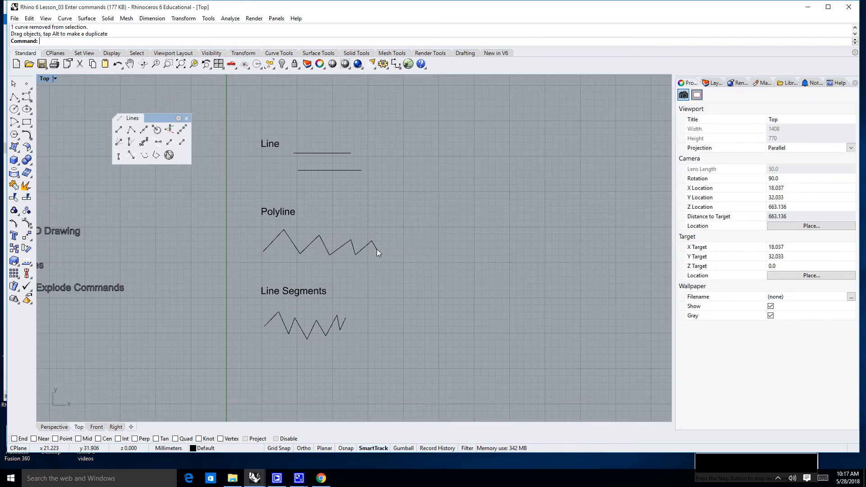
pyautogui.click(320, 243)
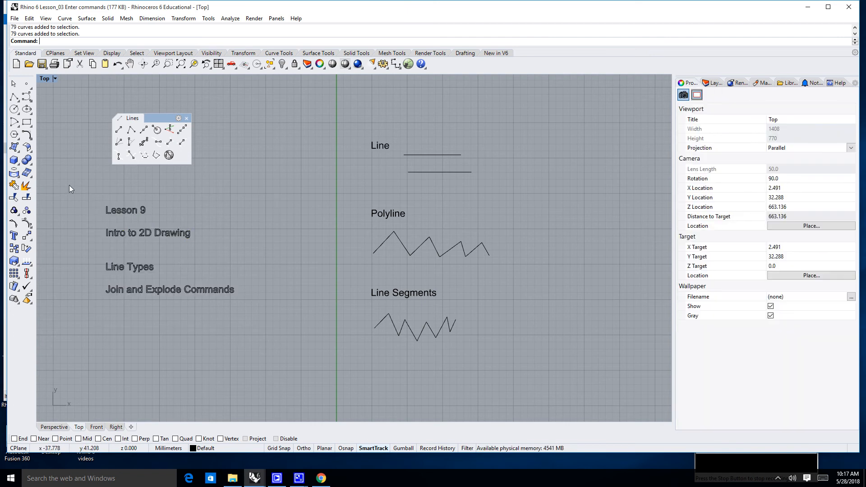
# Window-select the Line Segments zigzag and explode it into its nine segments
pyautogui.moveTo(70, 184); pyautogui.dragTo(226, 325)
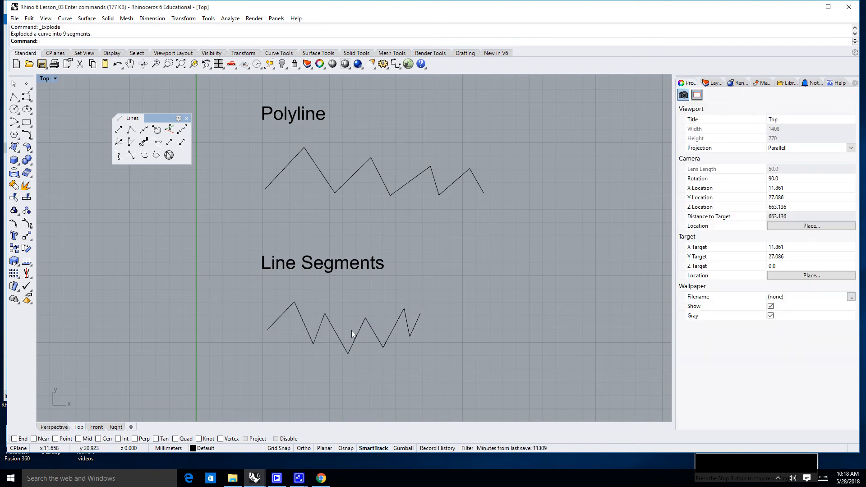
# Remove one zigzag segment, then explode and rejoin the rest into two open curves
pyautogui.click(356, 334)
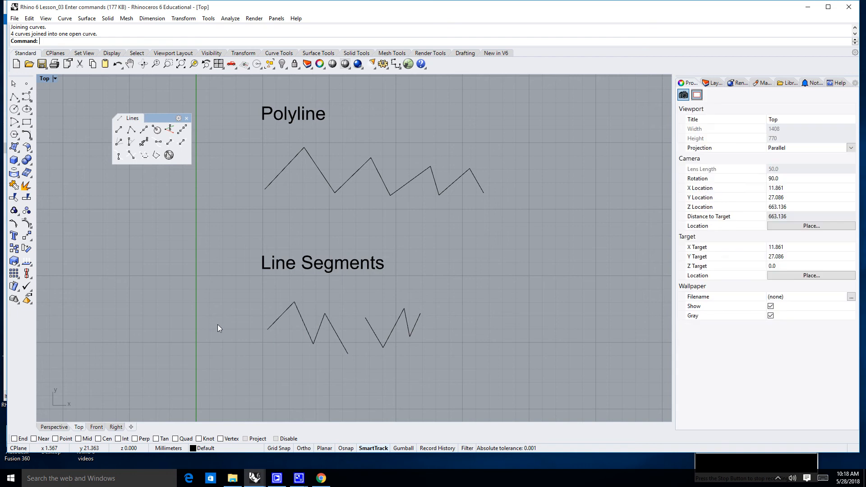
pyautogui.moveTo(237, 338)
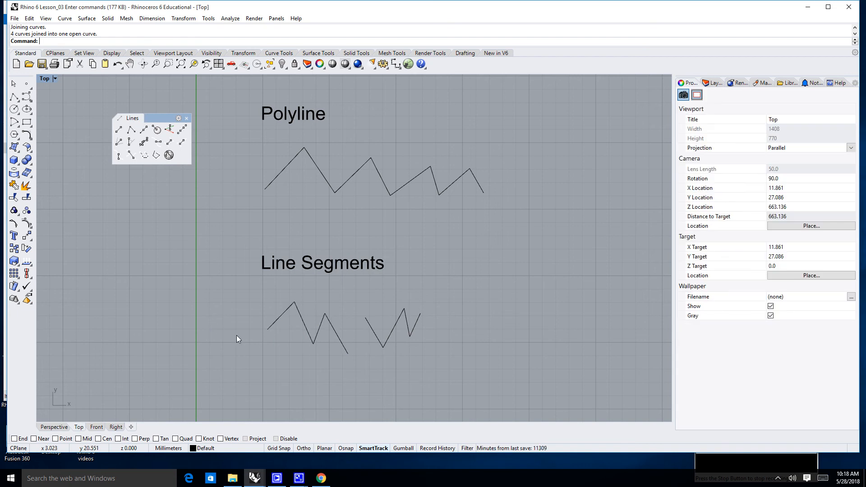
pyautogui.moveTo(449, 366)
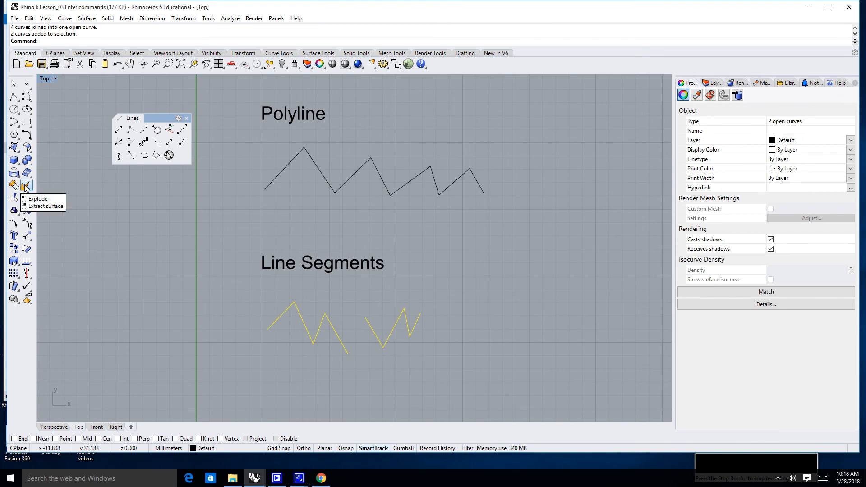
pyautogui.click(26, 185)
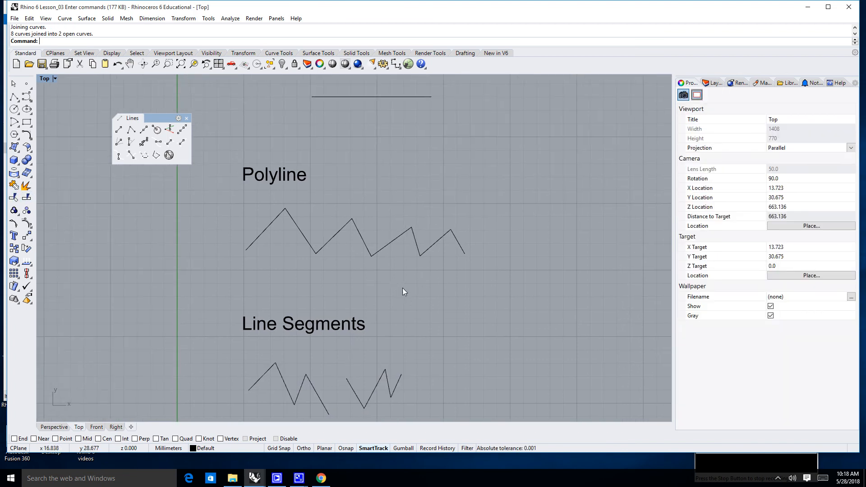
# Explode the polyline into eight segments and Ctrl-deselect one before rejoining
pyautogui.click(287, 208)
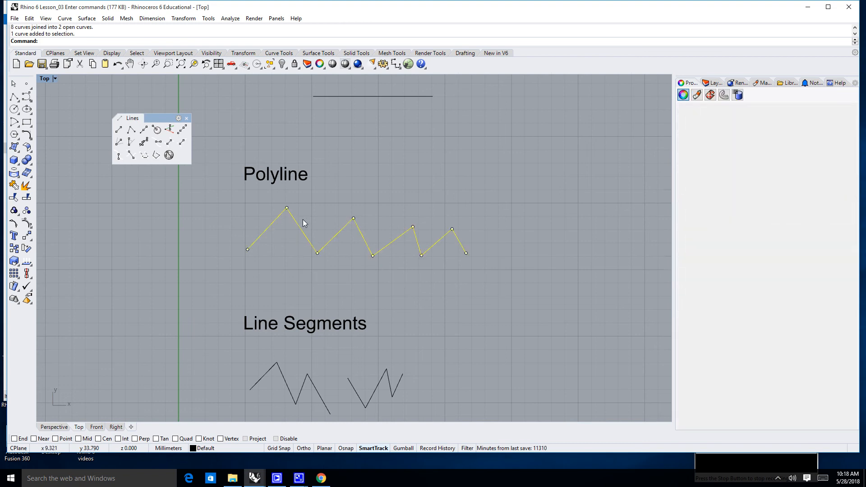
pyautogui.click(689, 82)
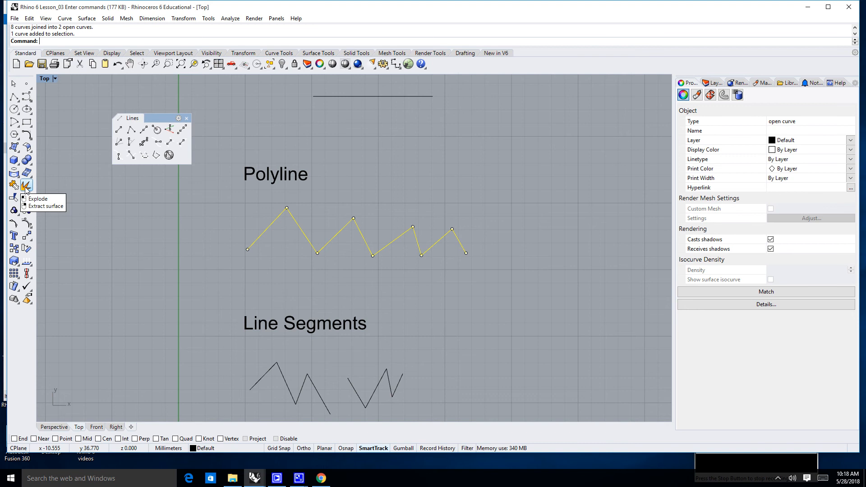
pyautogui.click(25, 185)
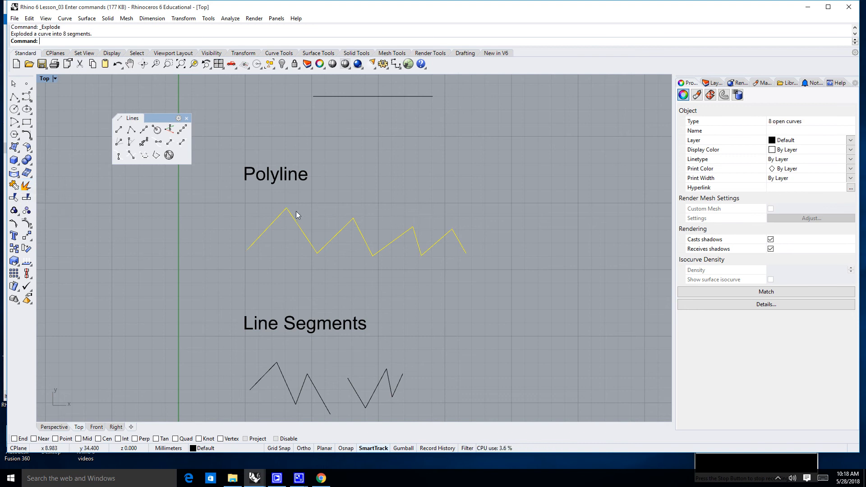
pyautogui.moveTo(449, 245)
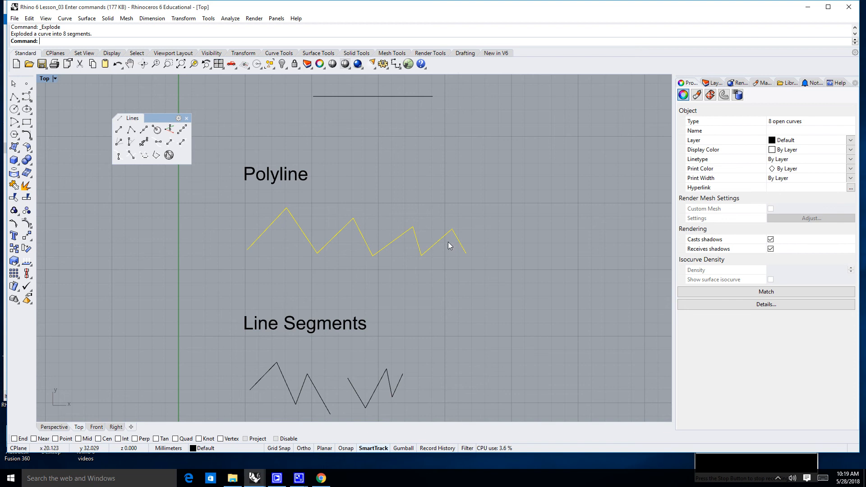
pyautogui.moveTo(386, 230)
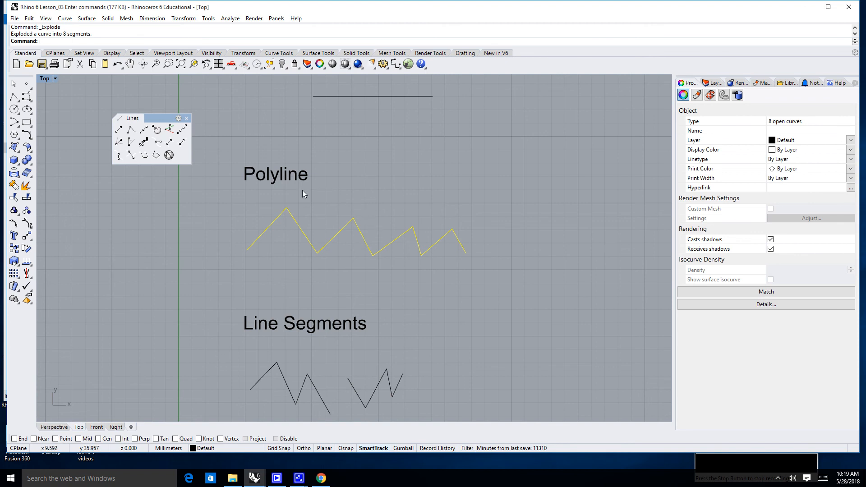
pyautogui.moveTo(331, 222)
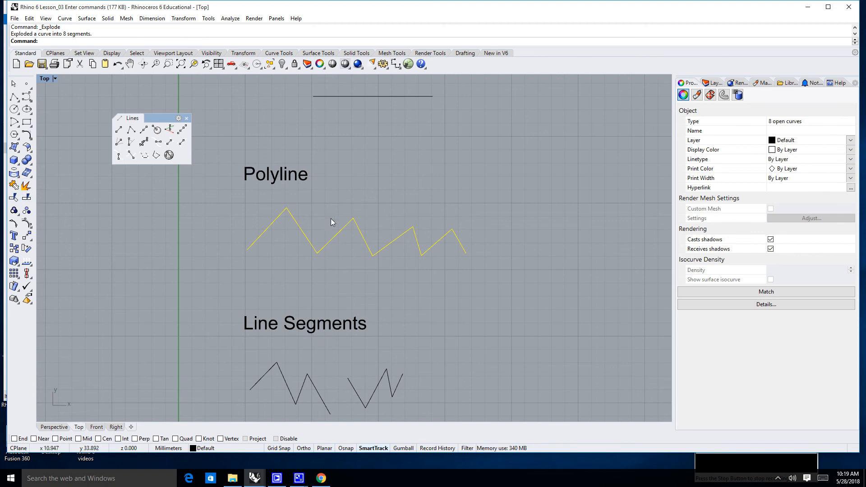
pyautogui.moveTo(364, 238)
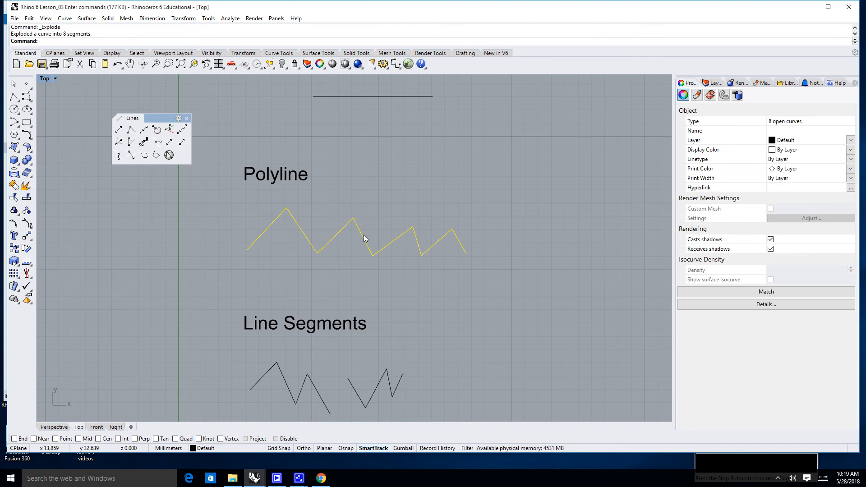
pyautogui.moveTo(388, 221)
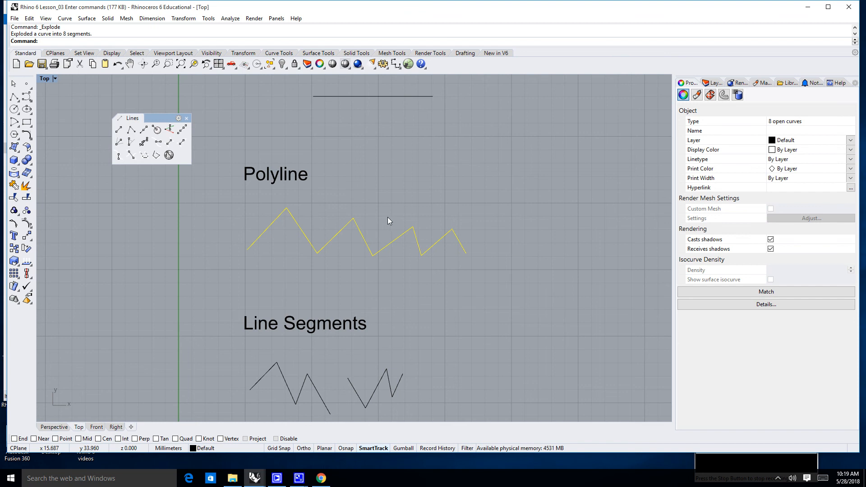
pyautogui.moveTo(364, 242)
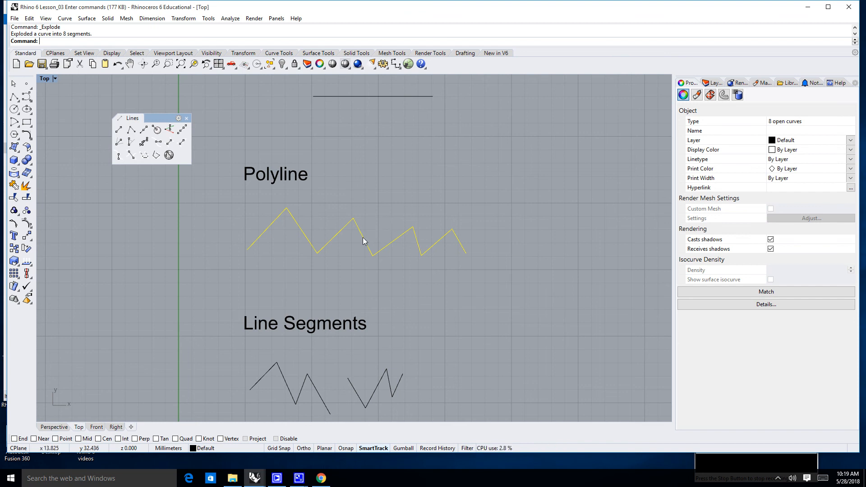
pyautogui.click(364, 238)
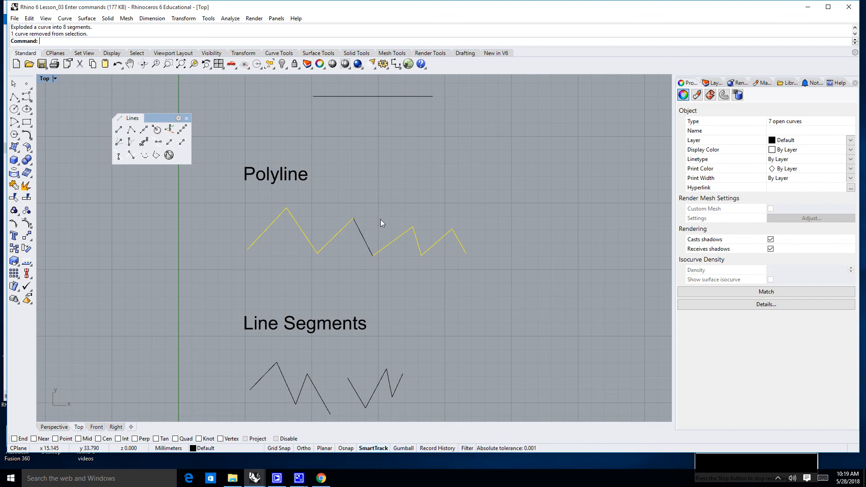
pyautogui.moveTo(361, 238)
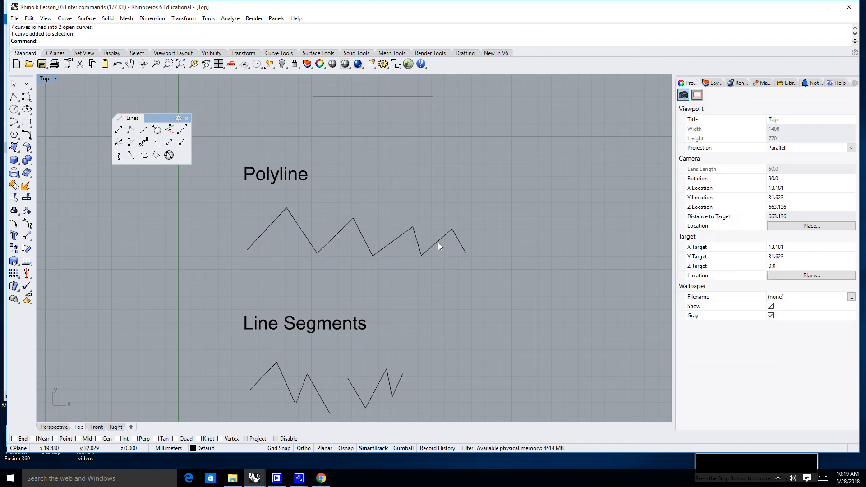
# Select the lone middle polyline segment and delete it, leaving two open zigzag curves
pyautogui.click(419, 238)
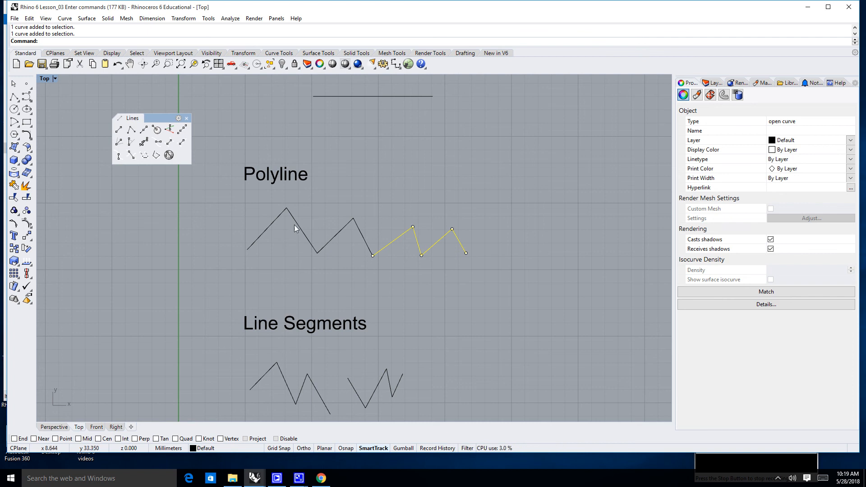
pyautogui.click(267, 230)
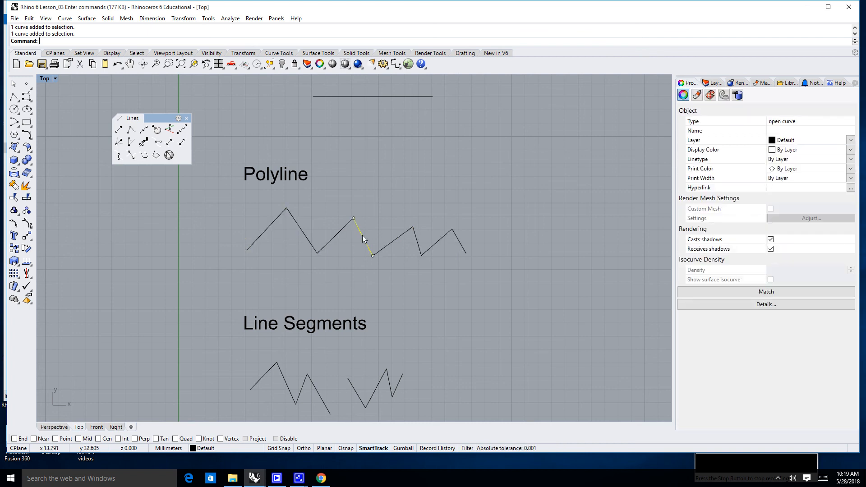
pyautogui.press('Delete')
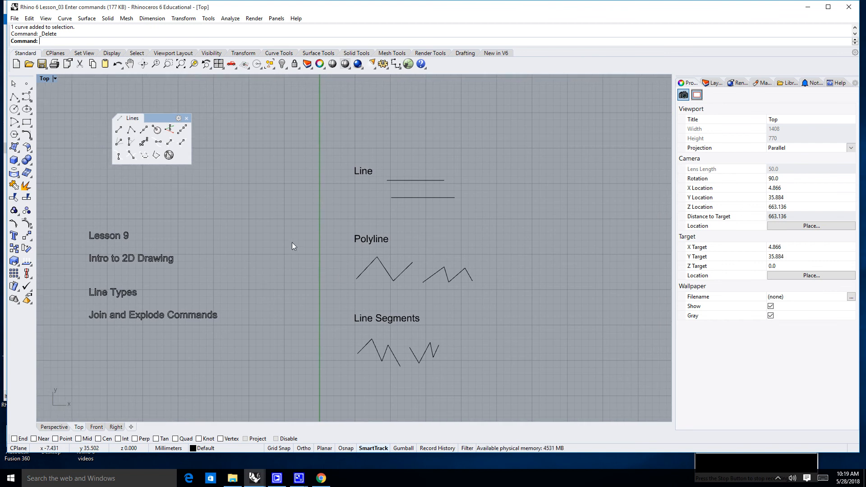
pyautogui.moveTo(399, 308)
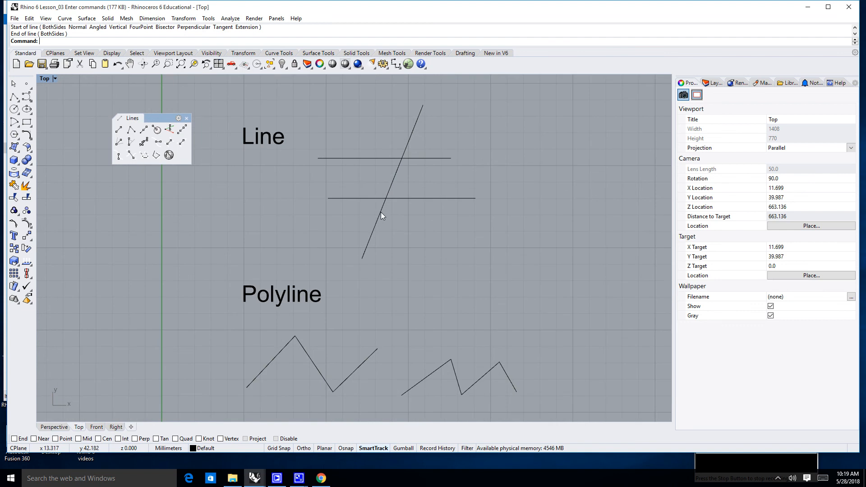
# Select the diagonal and horizontal lines and attempt Join, which Rhino refuses for crossing lines
pyautogui.click(393, 208)
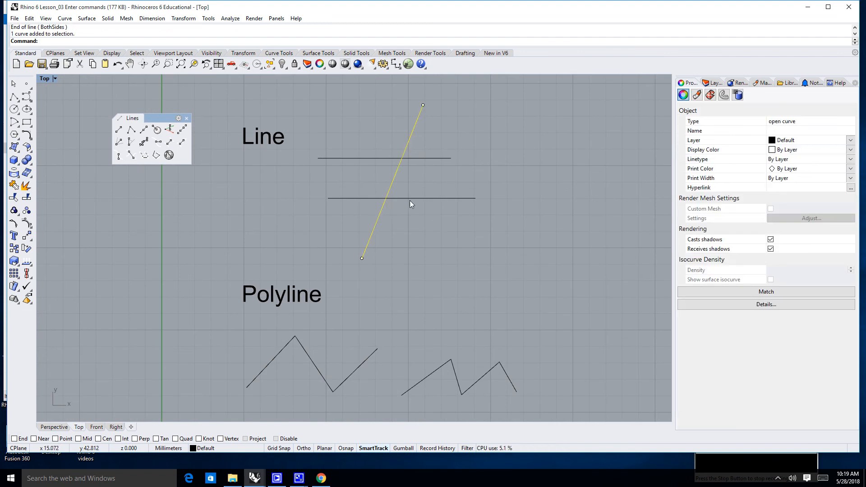
pyautogui.click(401, 198)
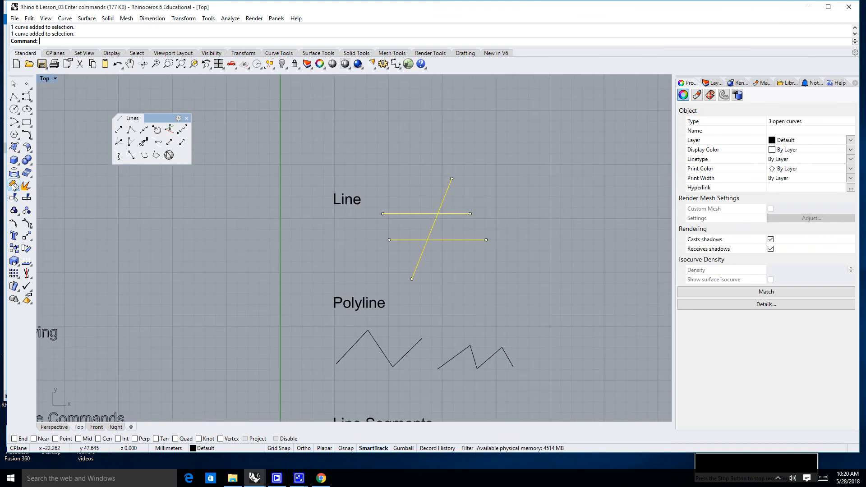
pyautogui.click(13, 186)
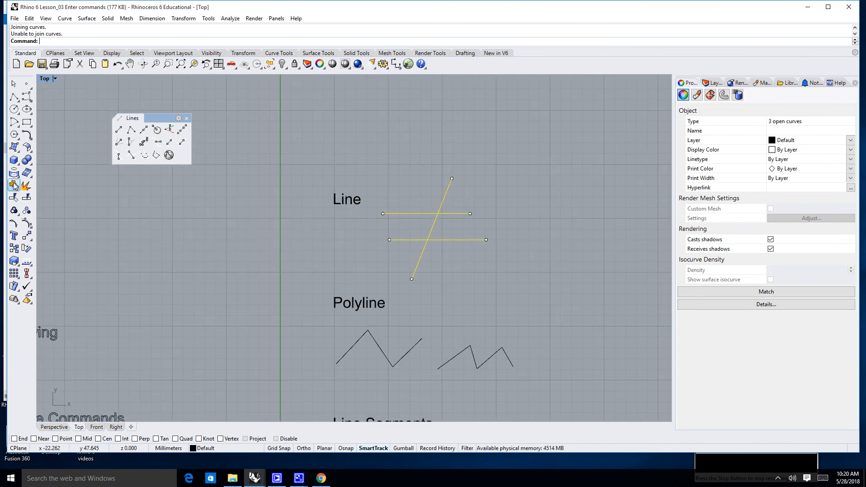